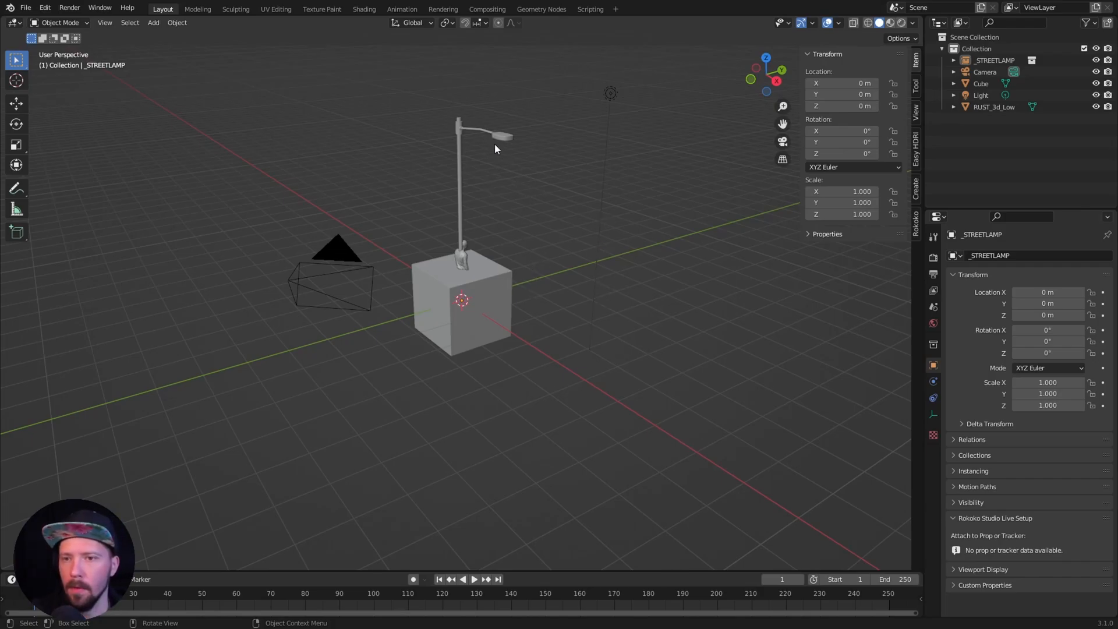
pyautogui.moveTo(535, 191)
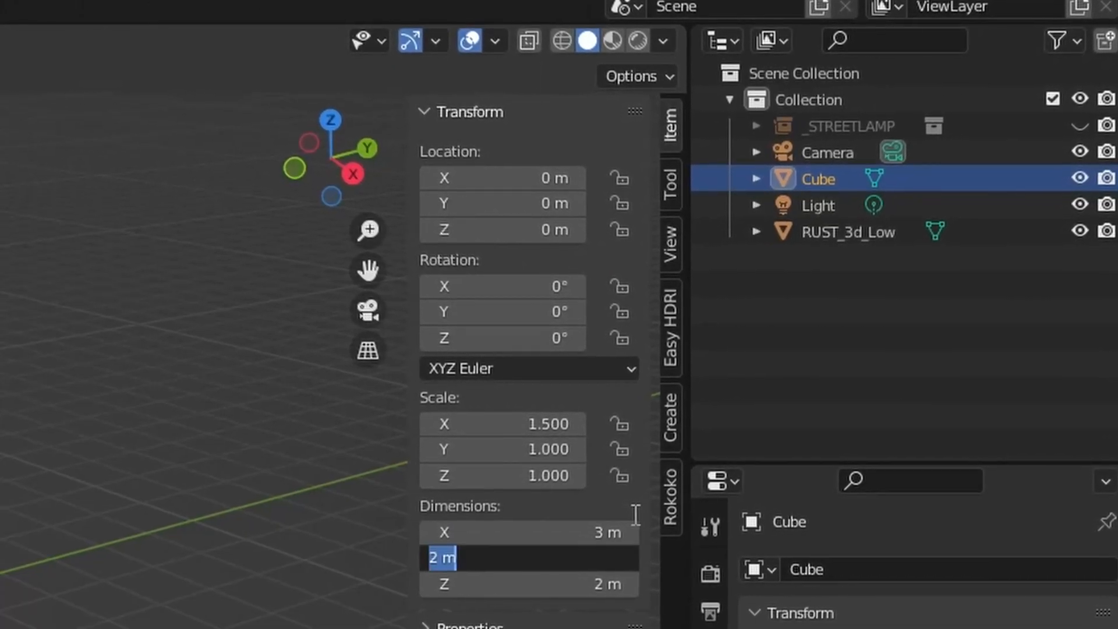
# Scale the cube to 1.5 × 25 × 0.1 and drop its Z location to -0.08 m
pyautogui.write('50')
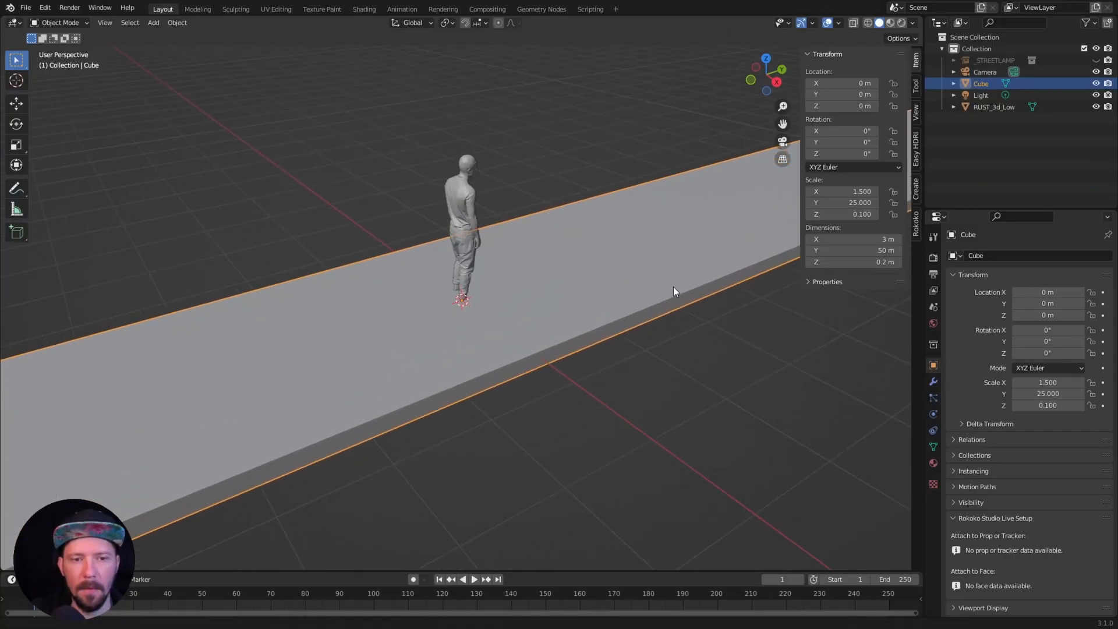
pyautogui.click(845, 106)
pyautogui.write('-0.08')
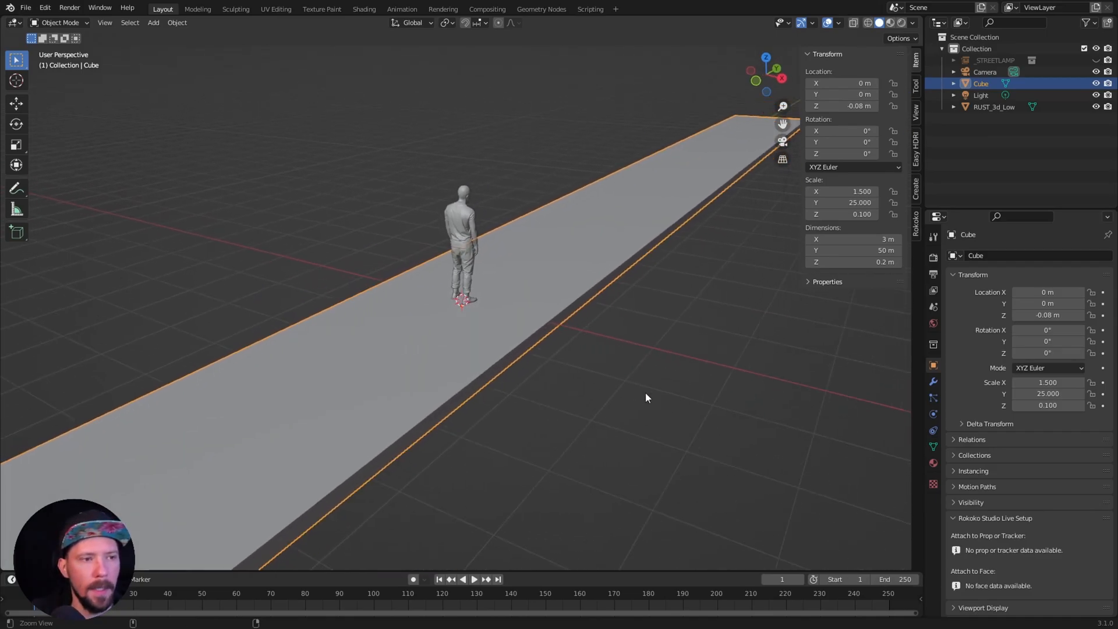
# Add a mesh plane to the scene as the base for the 80 m by 60 m water surface
pyautogui.click(153, 22)
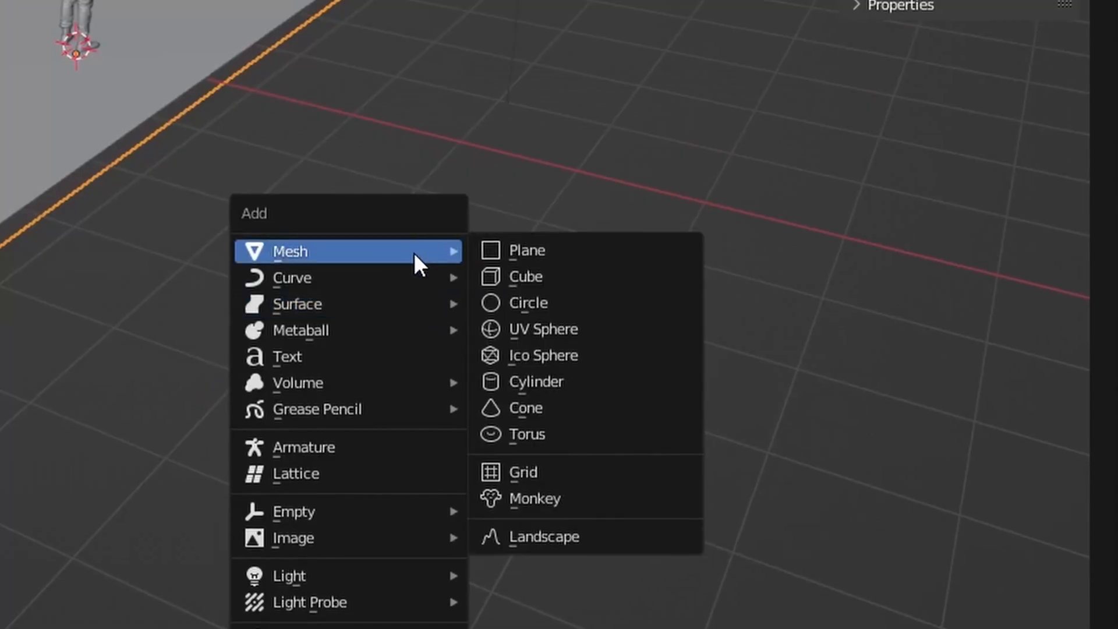
pyautogui.click(529, 250)
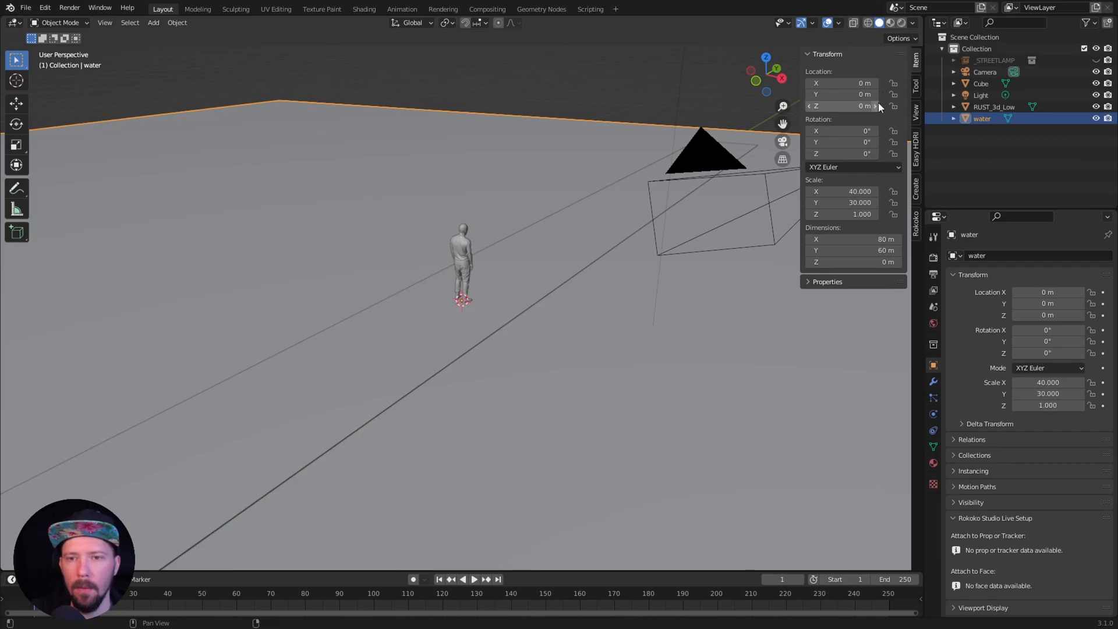
pyautogui.moveTo(852, 105)
pyautogui.write('-0.25')
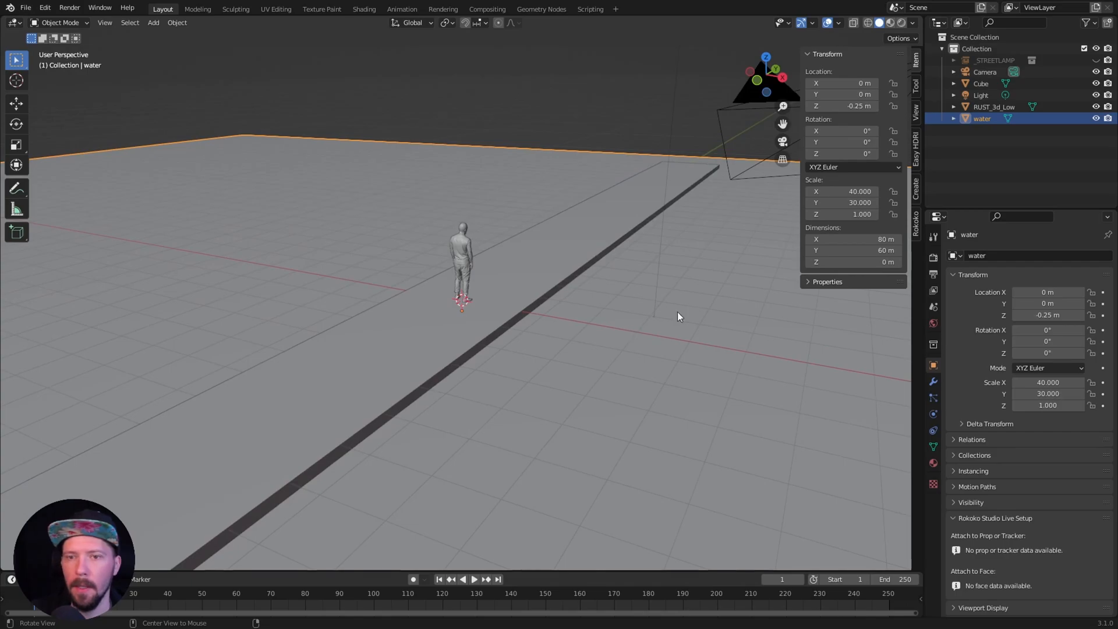
# Position the streetlamp at X -1, Y -10, duplicate it along the pier and select all four lamps
pyautogui.click(995, 59)
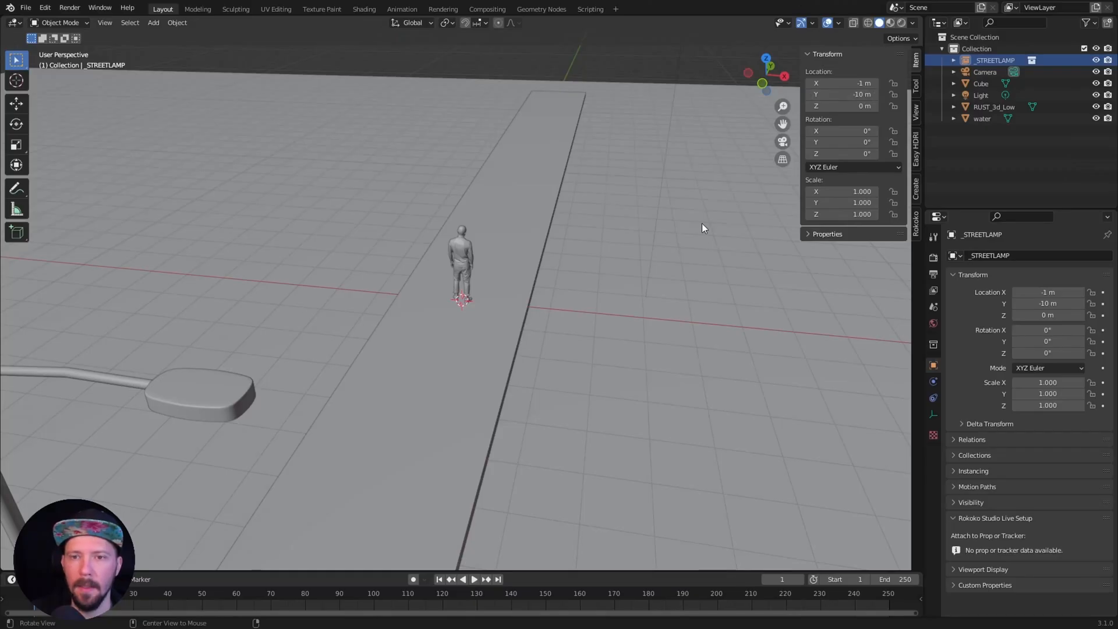
pyautogui.moveTo(702, 228); pyautogui.dragTo(463, 395)
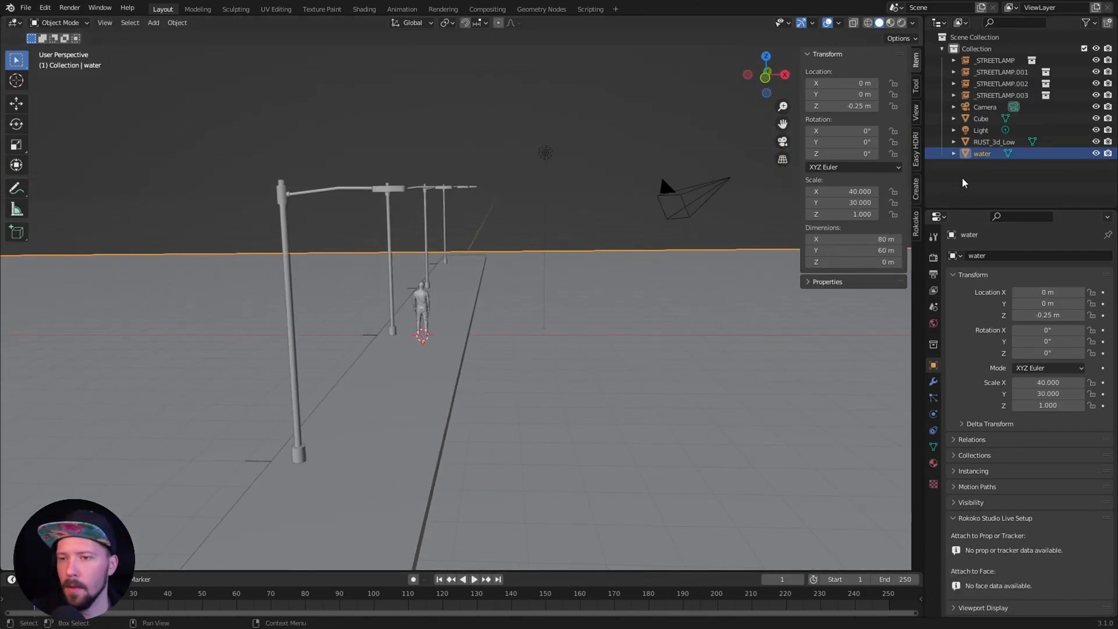
pyautogui.click(995, 59)
pyautogui.write('_street')
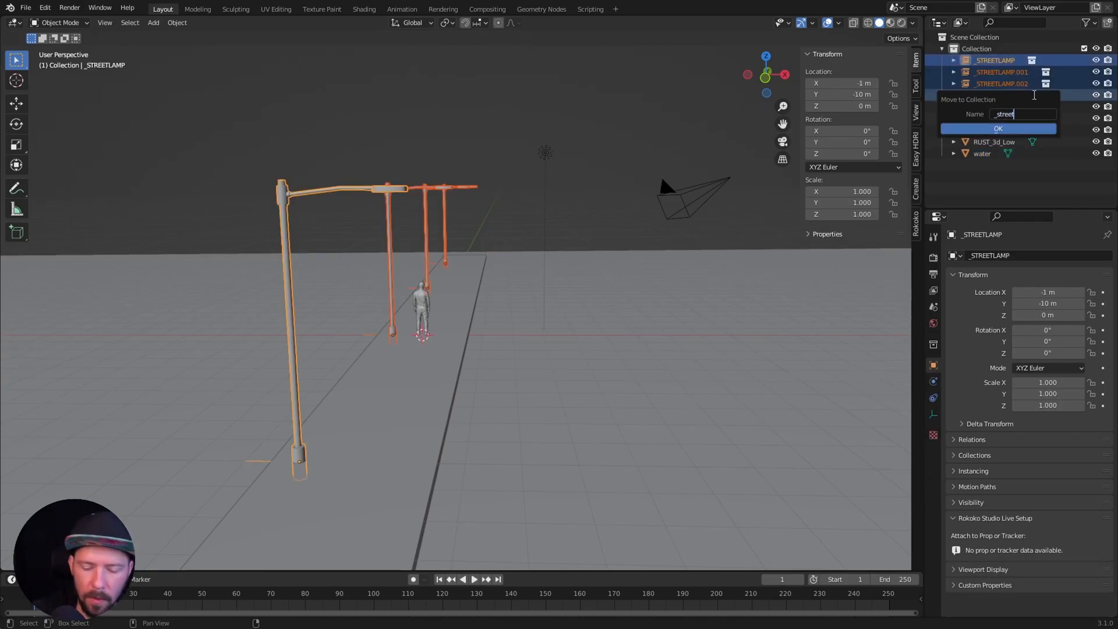
# Confirm the _streetLamps collection, then place the camera at 0, -18.5, 0.75 with Rotation X 90°
pyautogui.click(996, 128)
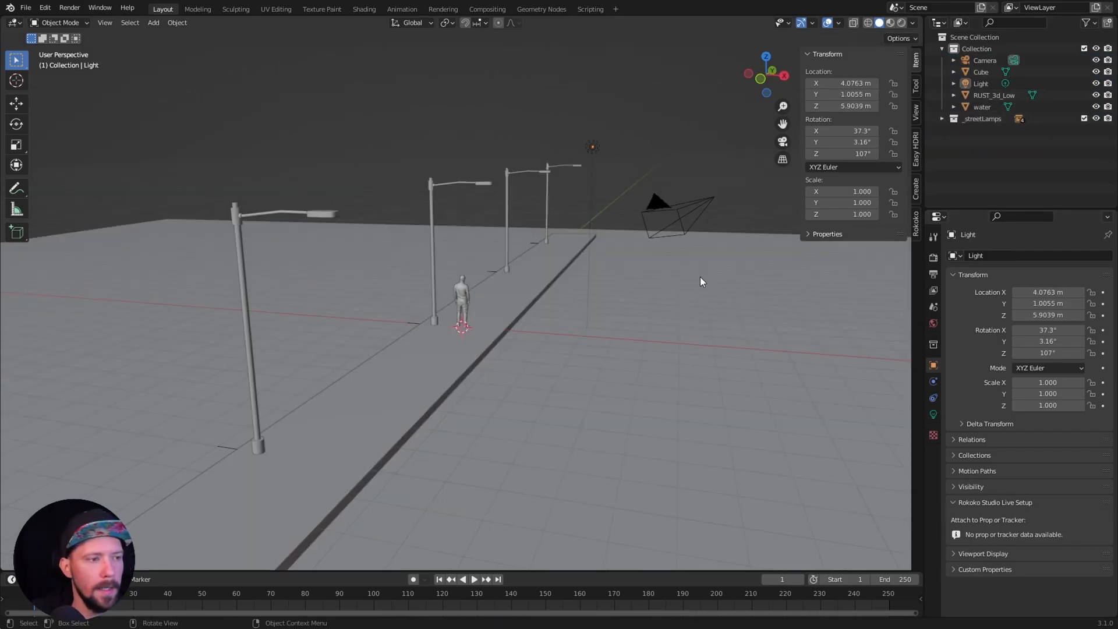
pyautogui.click(674, 214)
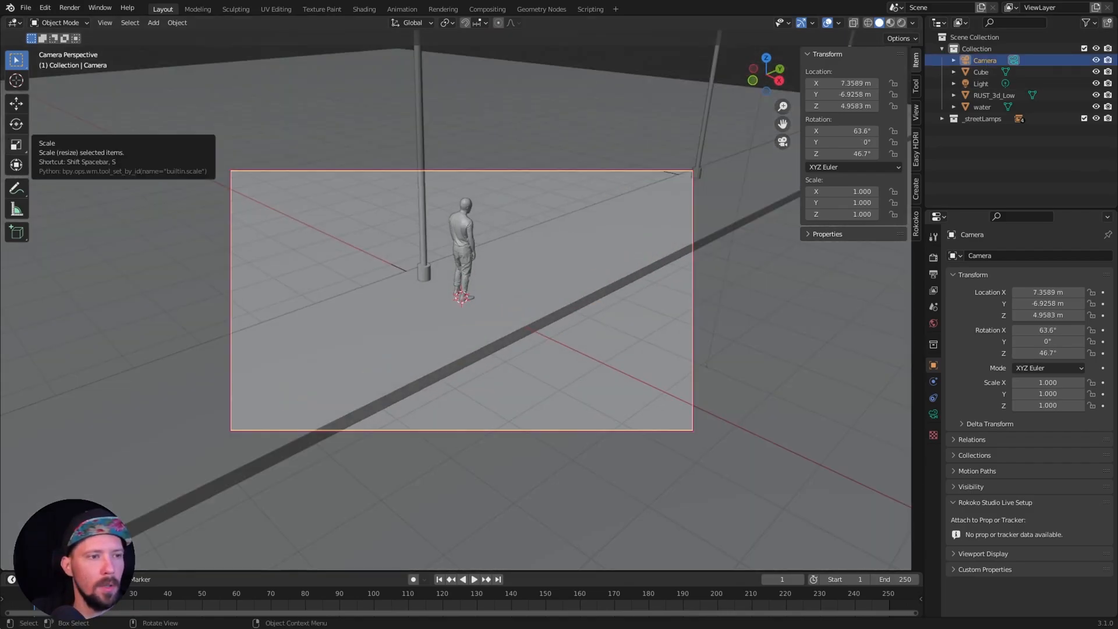
pyautogui.doubleClick(840, 82)
pyautogui.write('0')
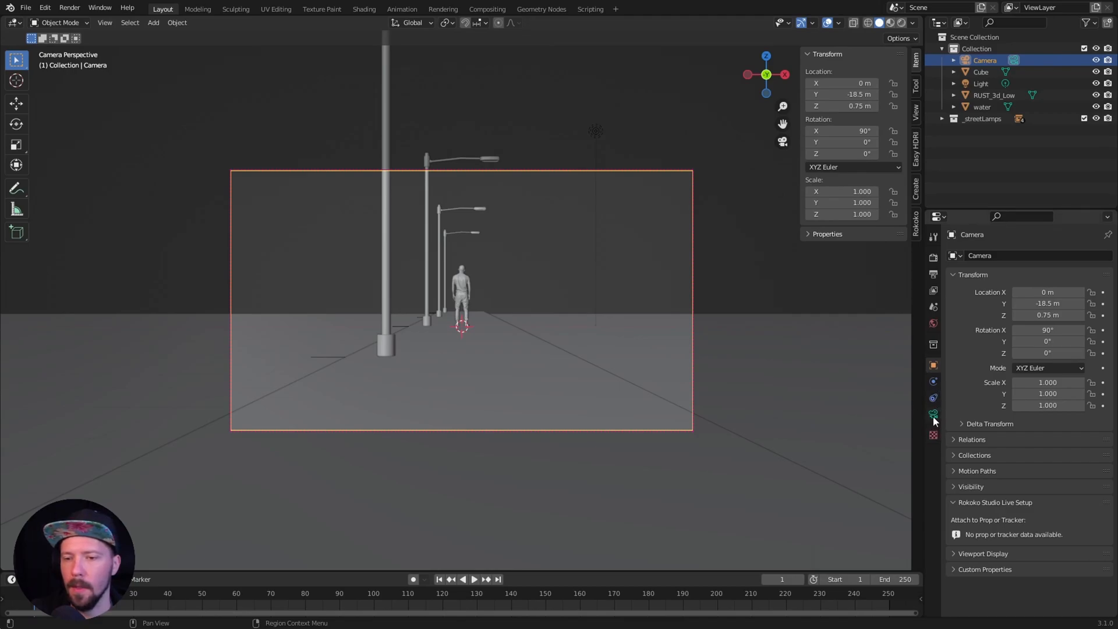
# Set the camera's Lens Shift Y to 0.14 so the lamps rise higher in frame
pyautogui.click(933, 399)
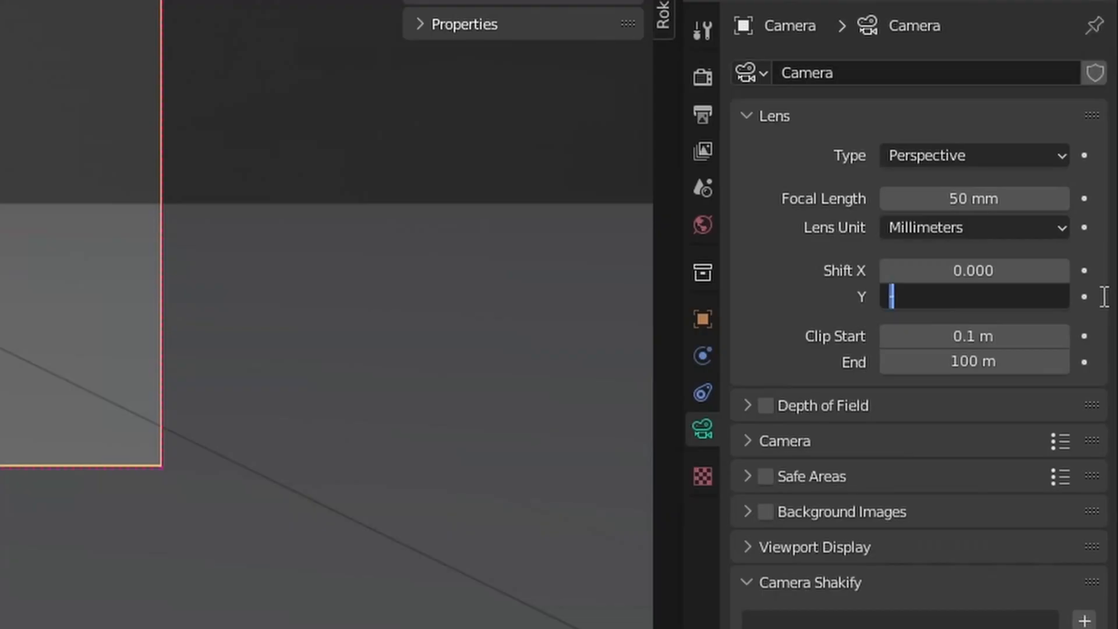
pyautogui.write('.140')
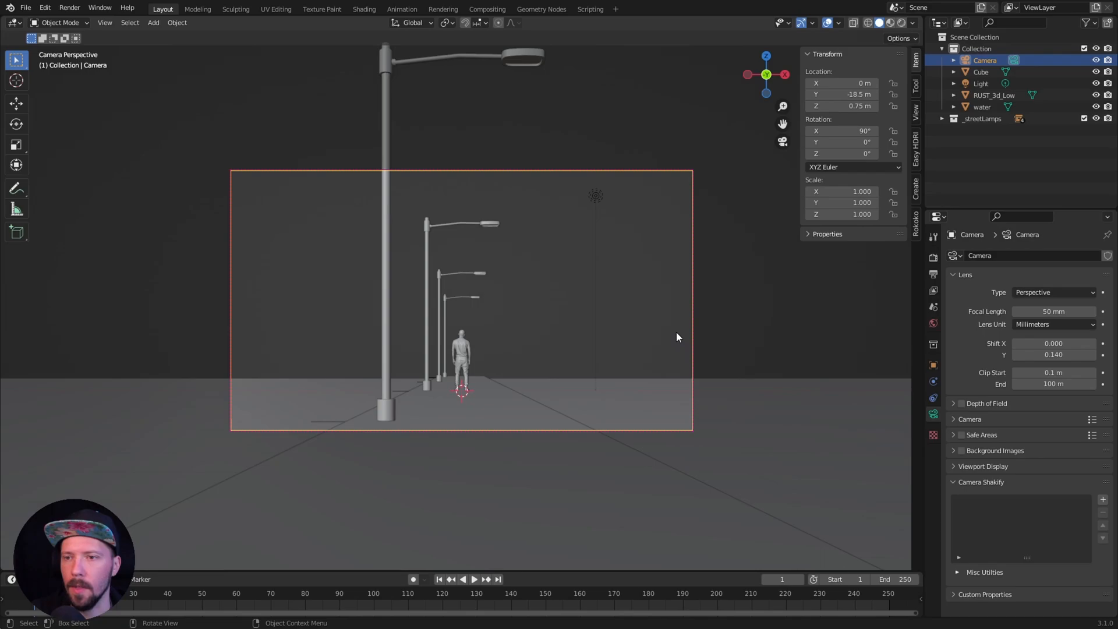
pyautogui.moveTo(654, 324)
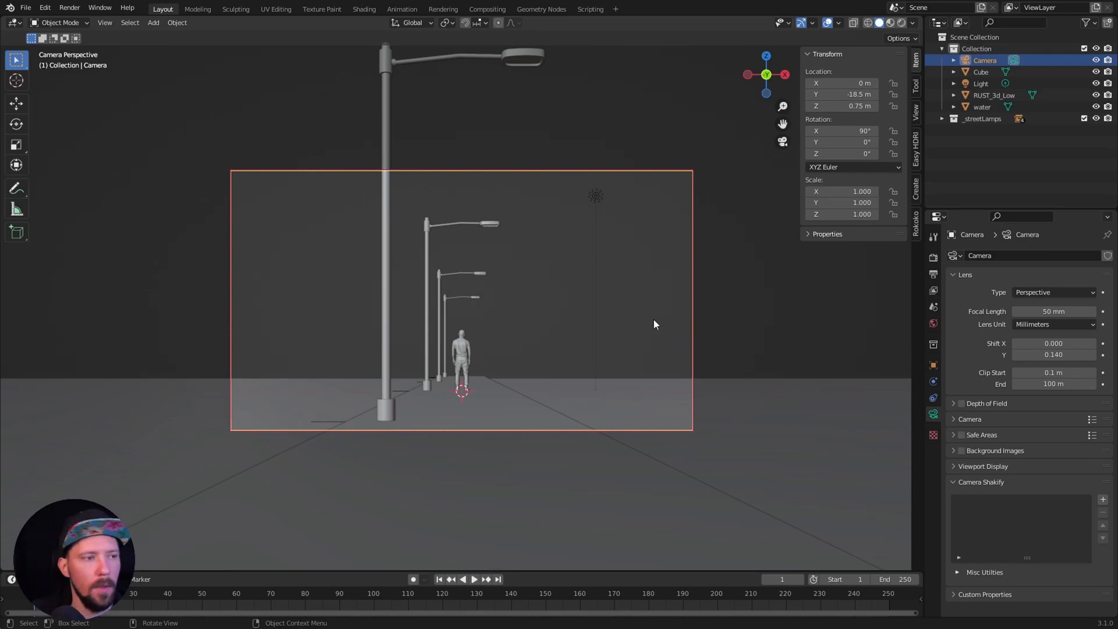
pyautogui.moveTo(655, 312)
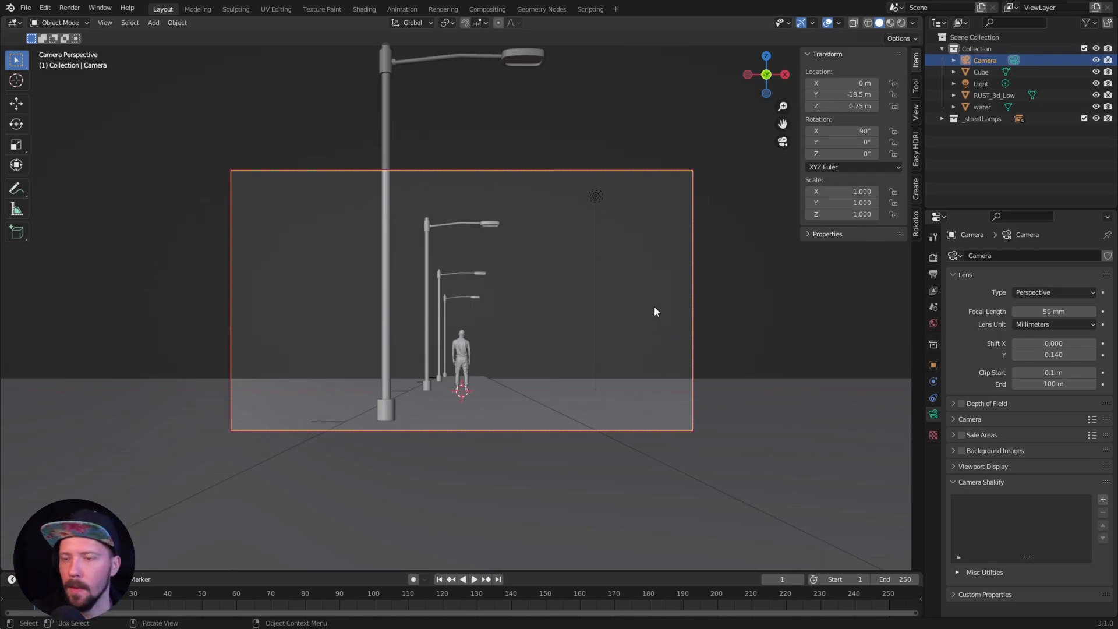
pyautogui.moveTo(656, 316)
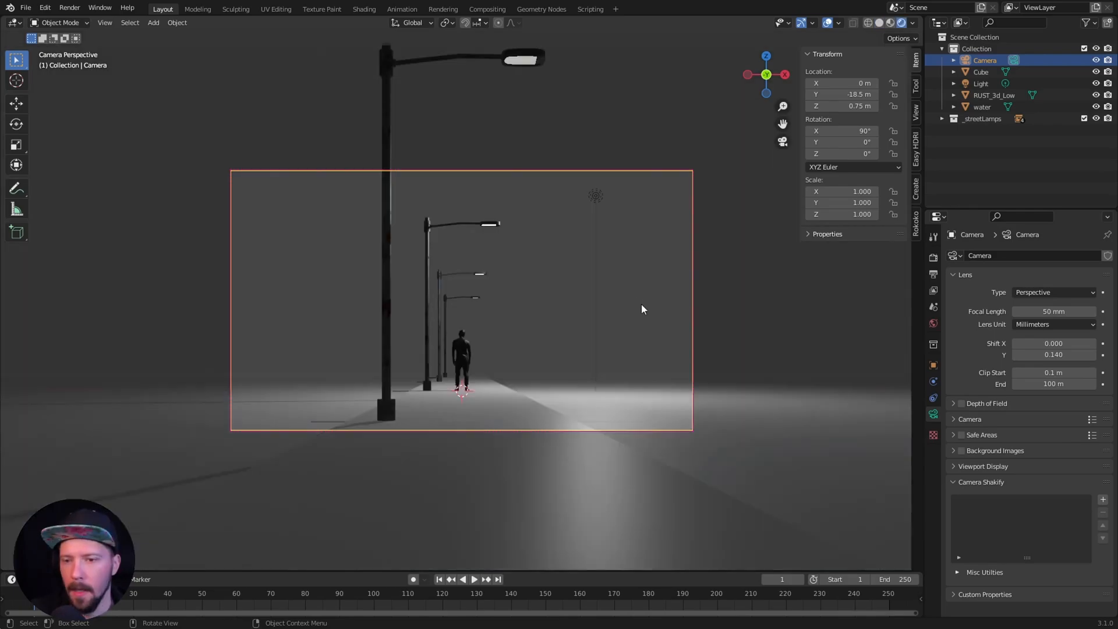
# In the Shading workspace's World nodes, add an Environment Texture node for the sunset HDR
pyautogui.click(365, 8)
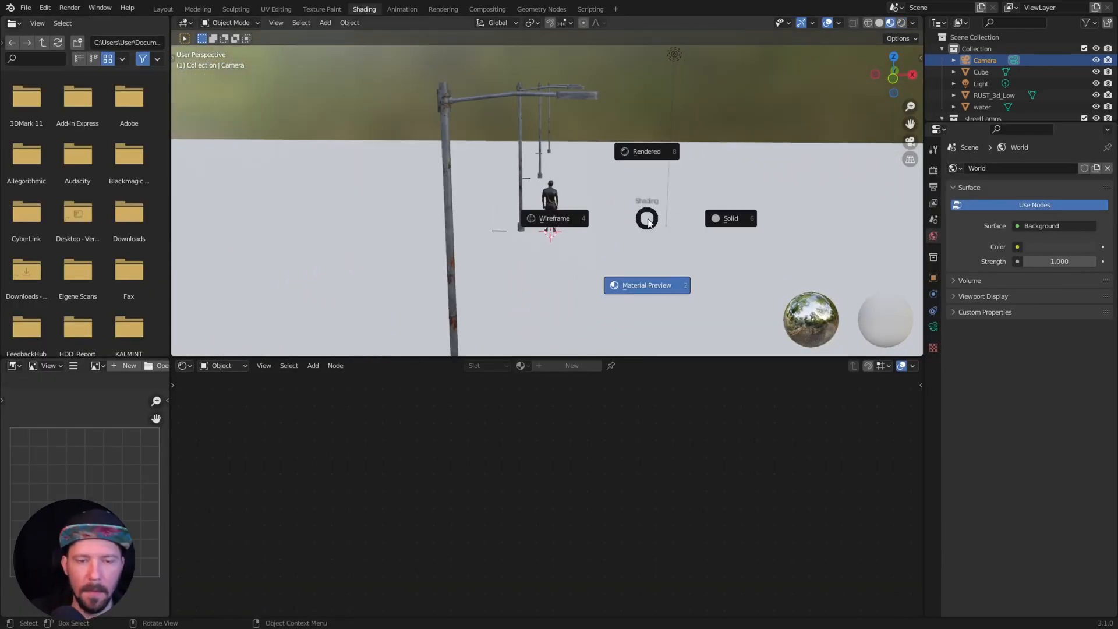
pyautogui.click(645, 150)
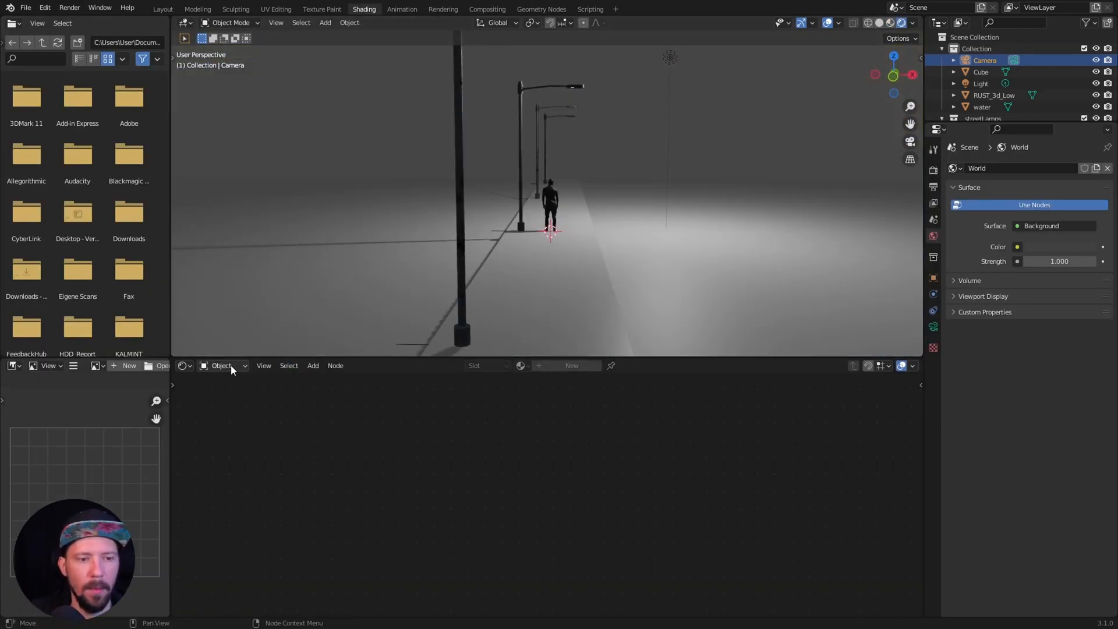
pyautogui.click(225, 365)
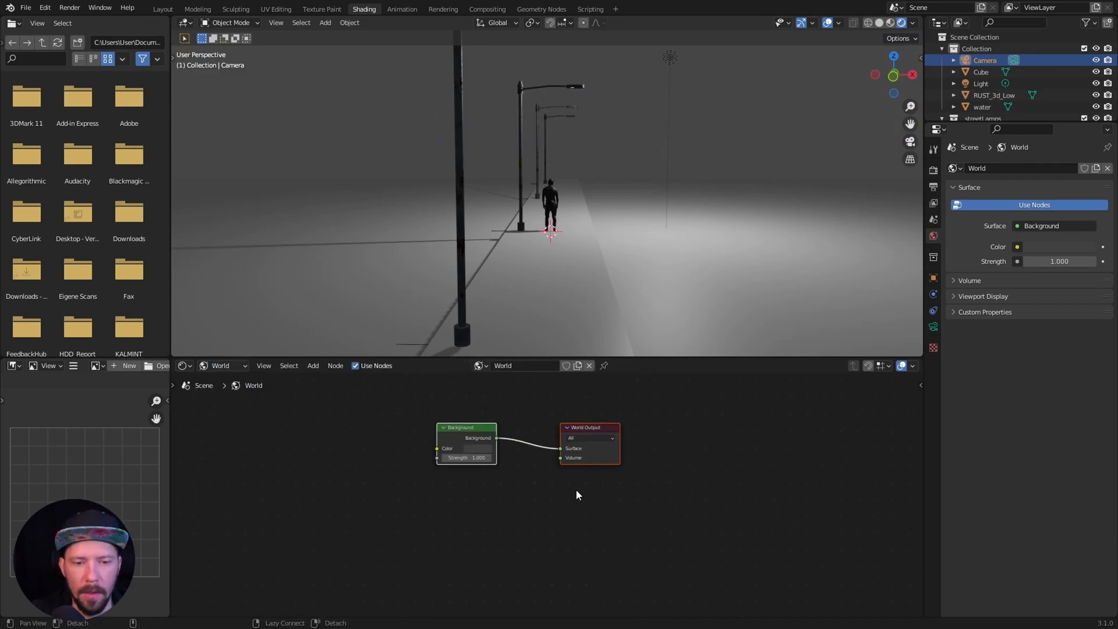
pyautogui.click(463, 447)
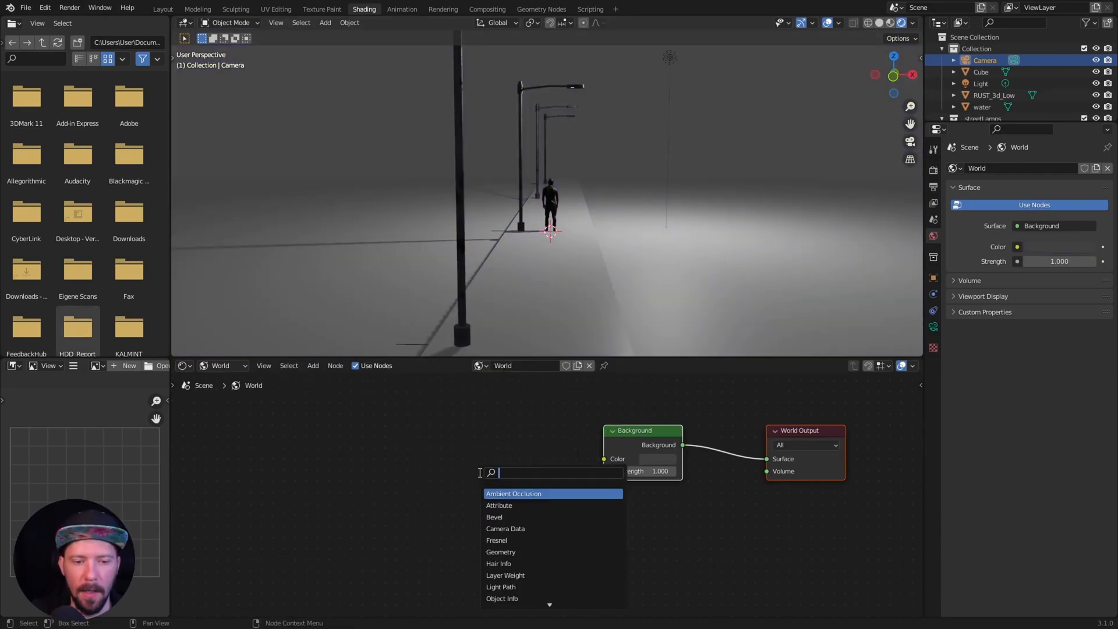
pyautogui.write('envio')
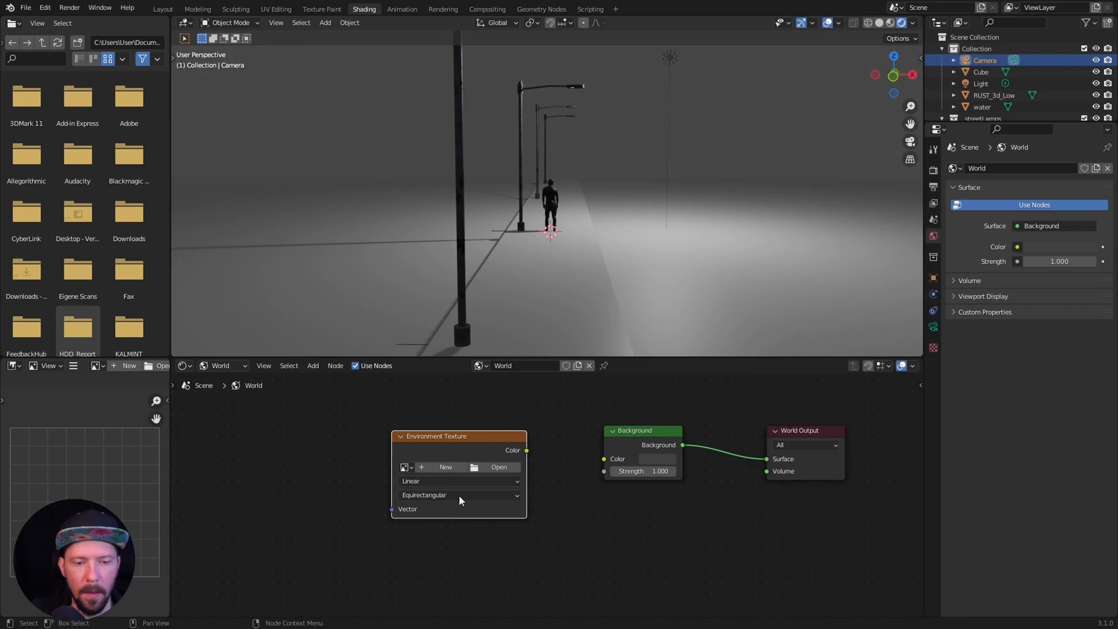
pyautogui.moveTo(498, 467)
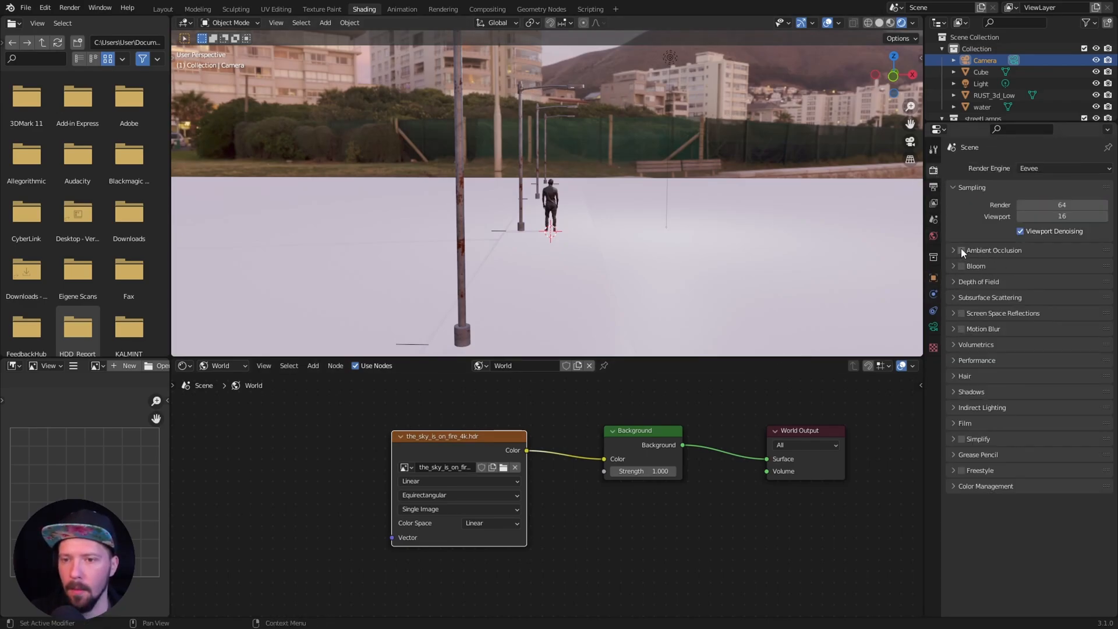
# Enable ambient occlusion and Node Wrangler, and rotate the sky HDR's Mapping Z to -159°
pyautogui.click(962, 249)
pyautogui.write('wran')
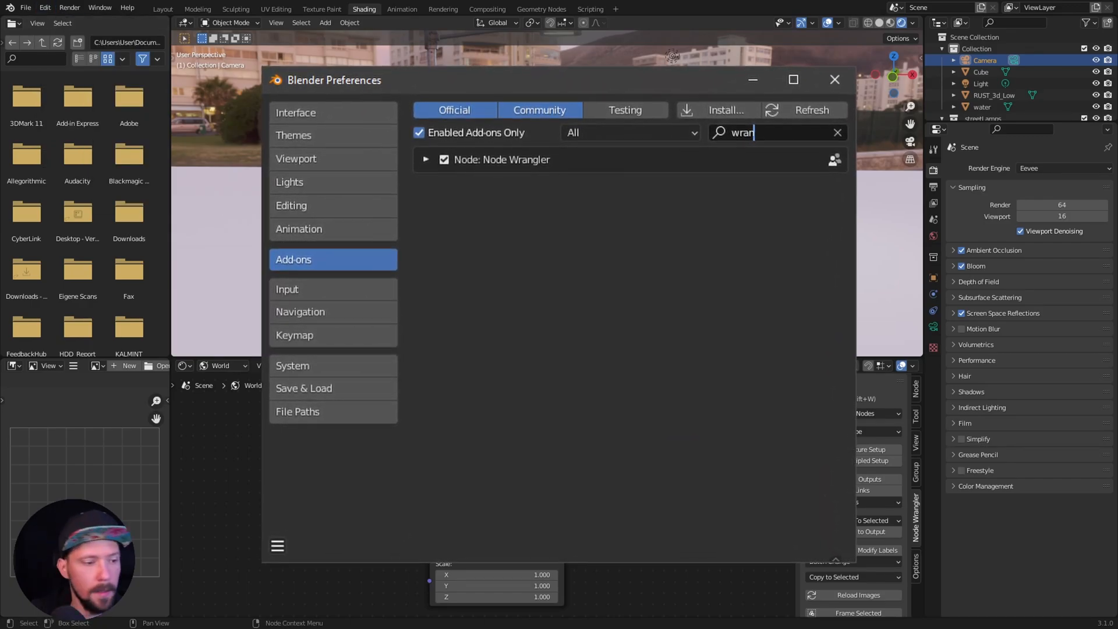
pyautogui.click(833, 80)
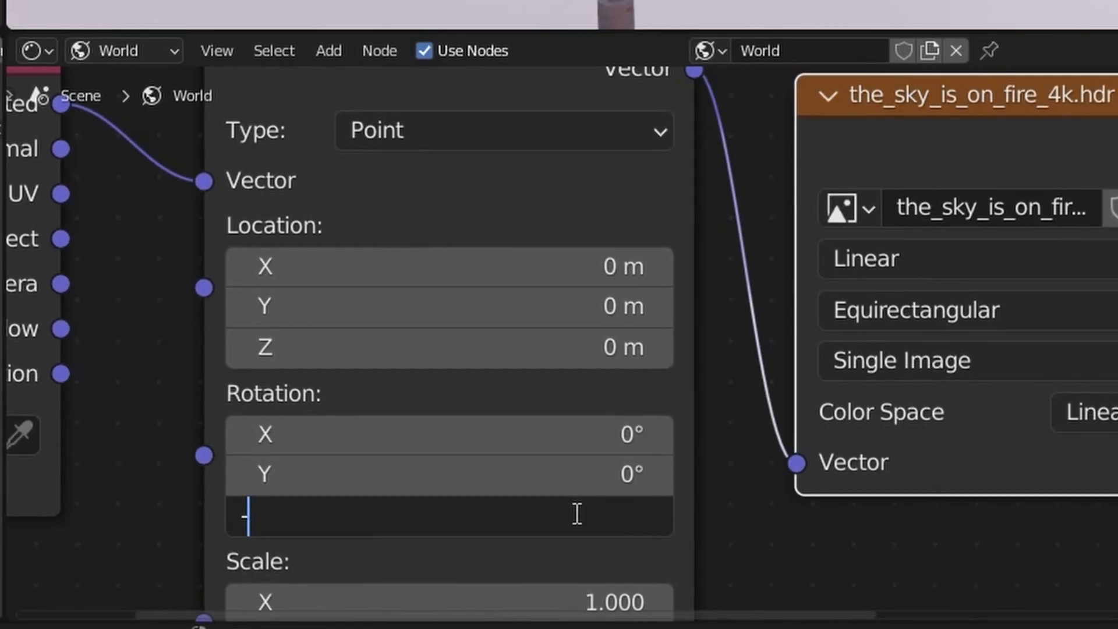
pyautogui.write('-159°')
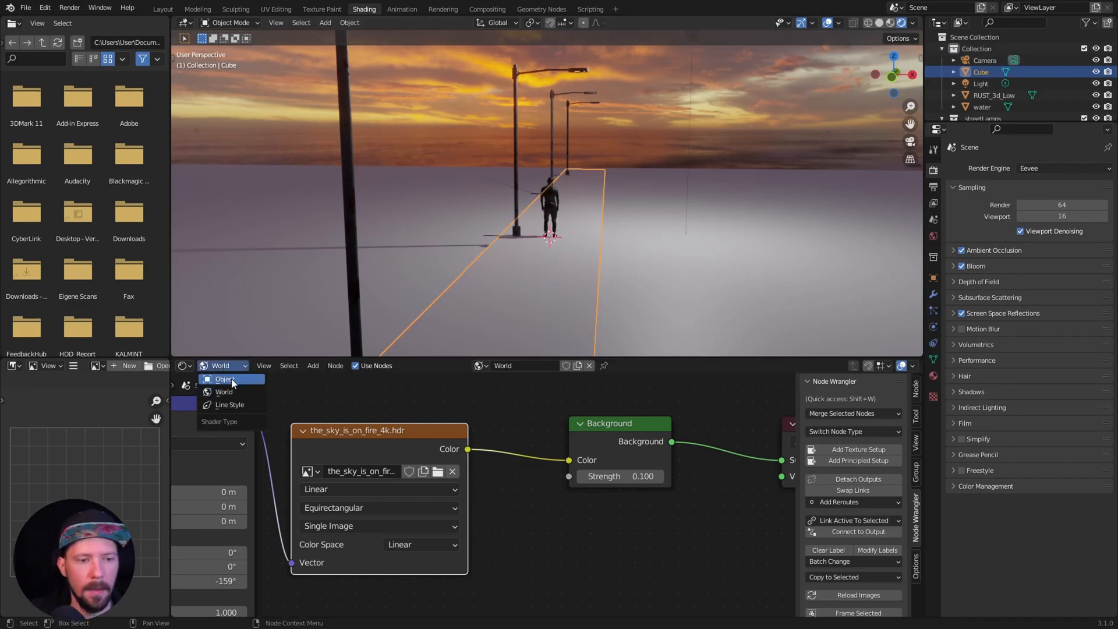
# Switch to the pier object's material nodes and rename the material M_concrete
pyautogui.click(225, 379)
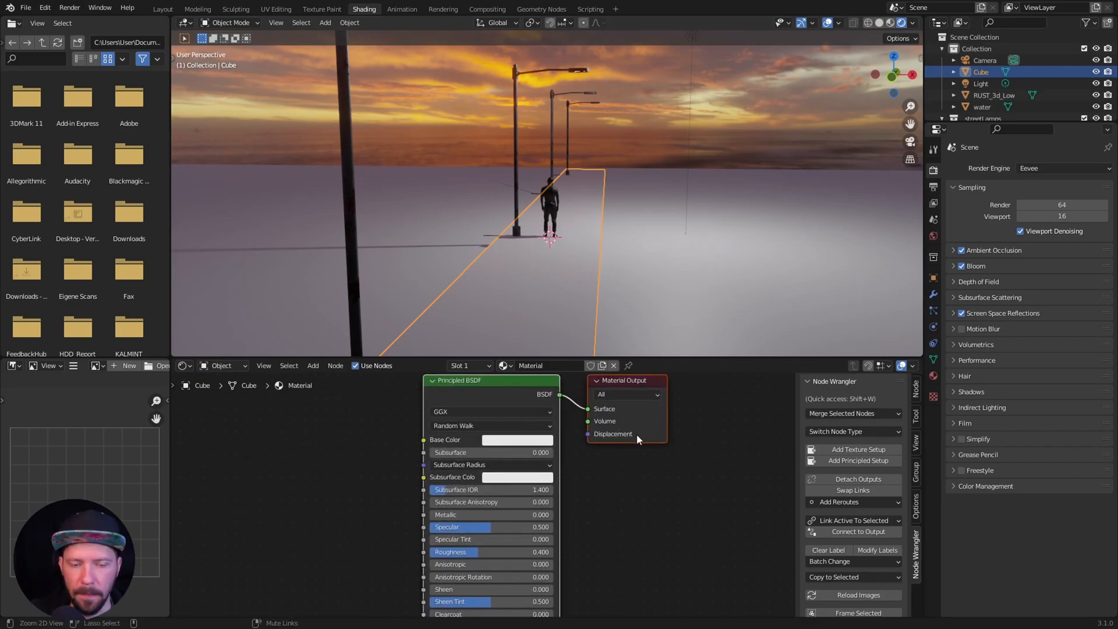
pyautogui.doubleClick(531, 364)
pyautogui.write('M_concrete')
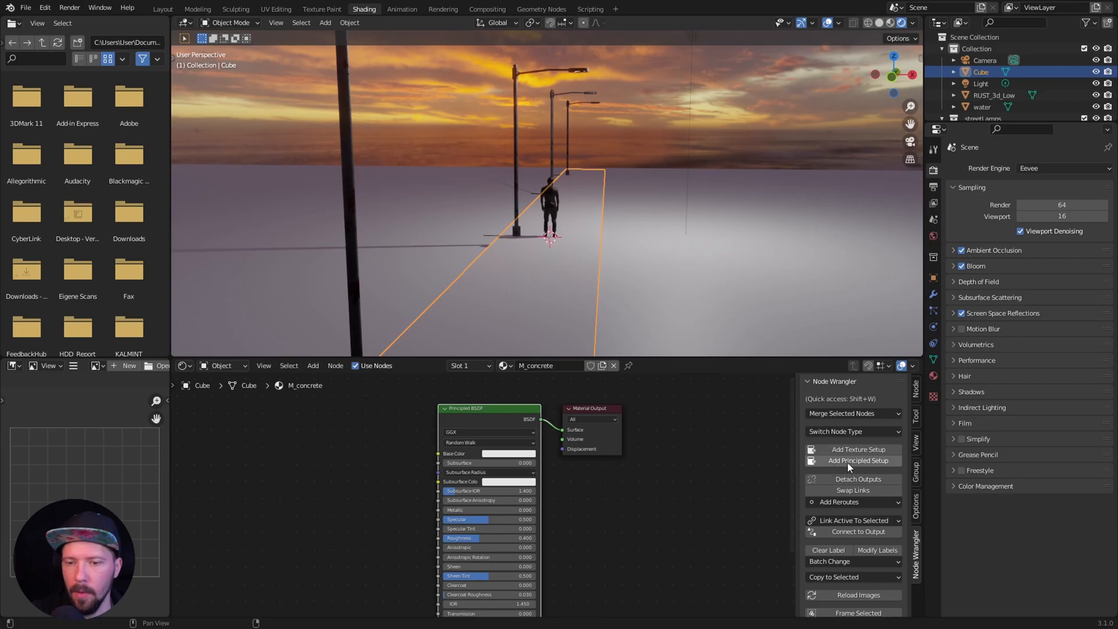
pyautogui.moveTo(147, 342)
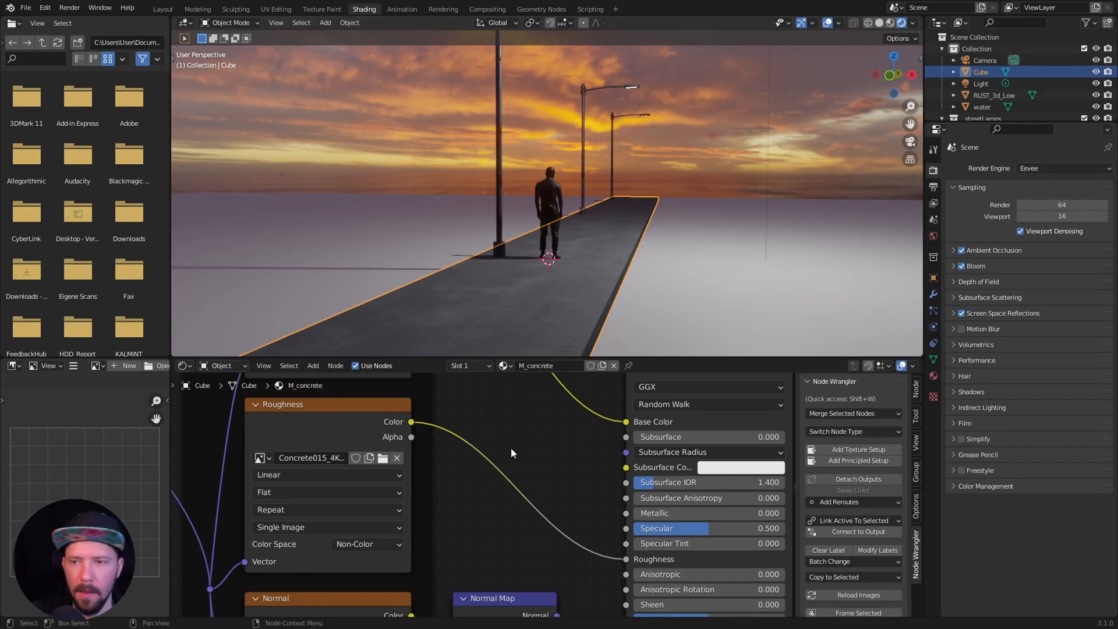
pyautogui.moveTo(524, 450)
pyautogui.write('ram')
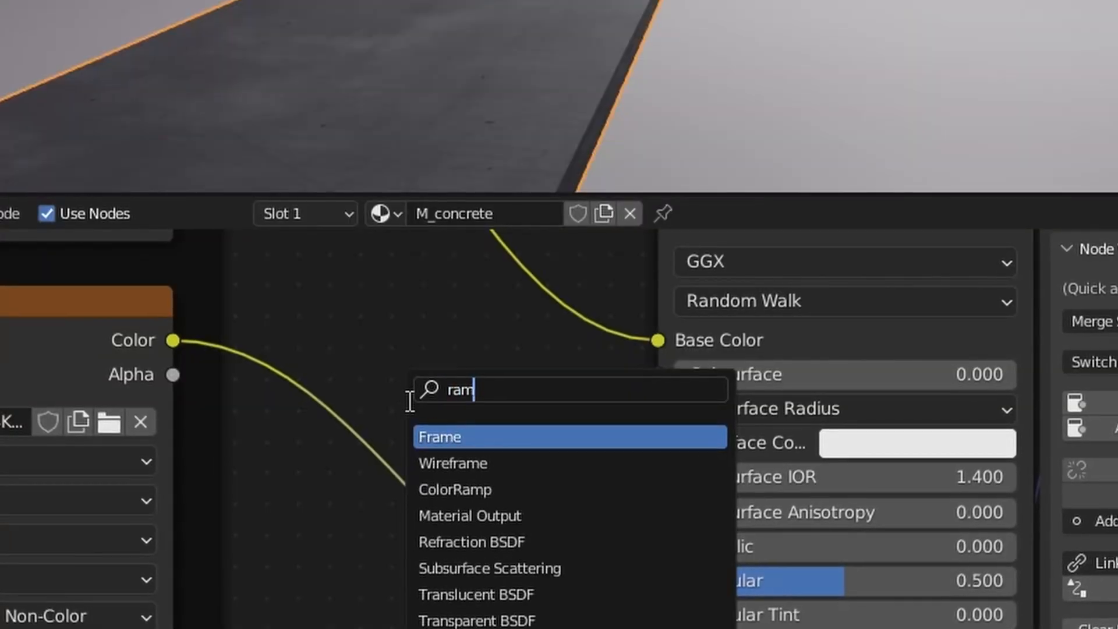
# Insert a ColorRamp on the concrete roughness and move its black stop to about 0.5
pyautogui.click(455, 489)
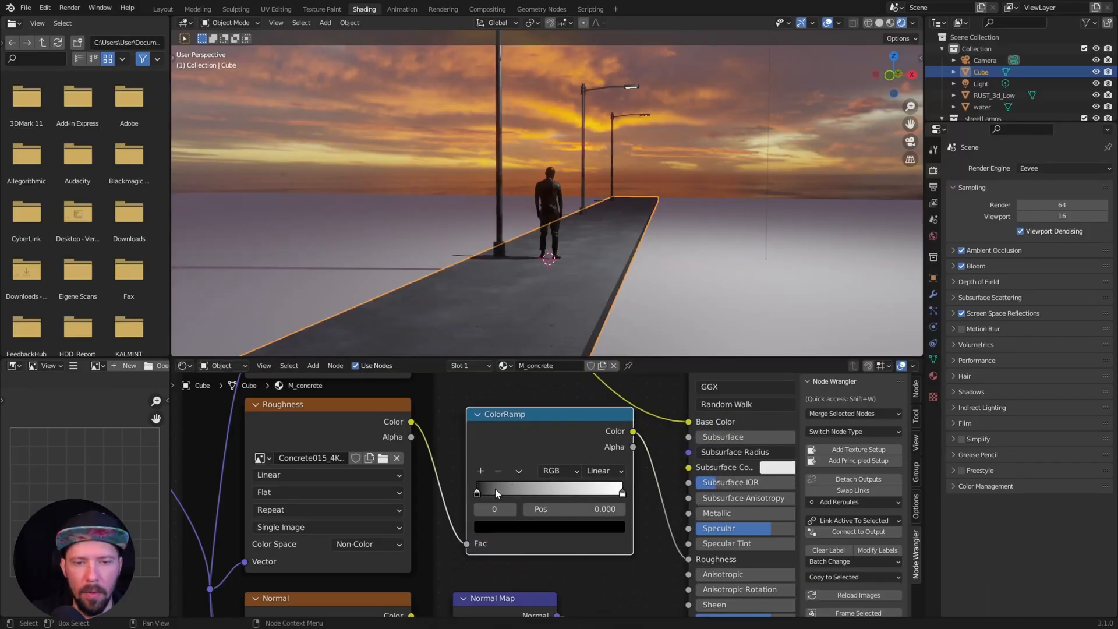
pyautogui.moveTo(477, 492); pyautogui.dragTo(496, 491)
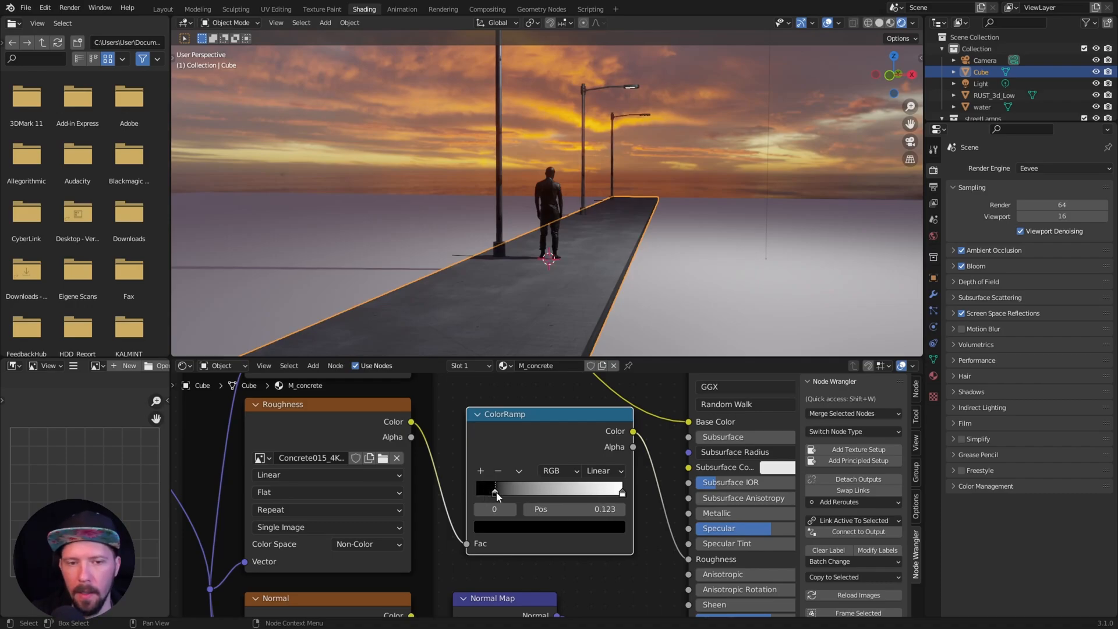
pyautogui.moveTo(497, 489); pyautogui.dragTo(544, 489)
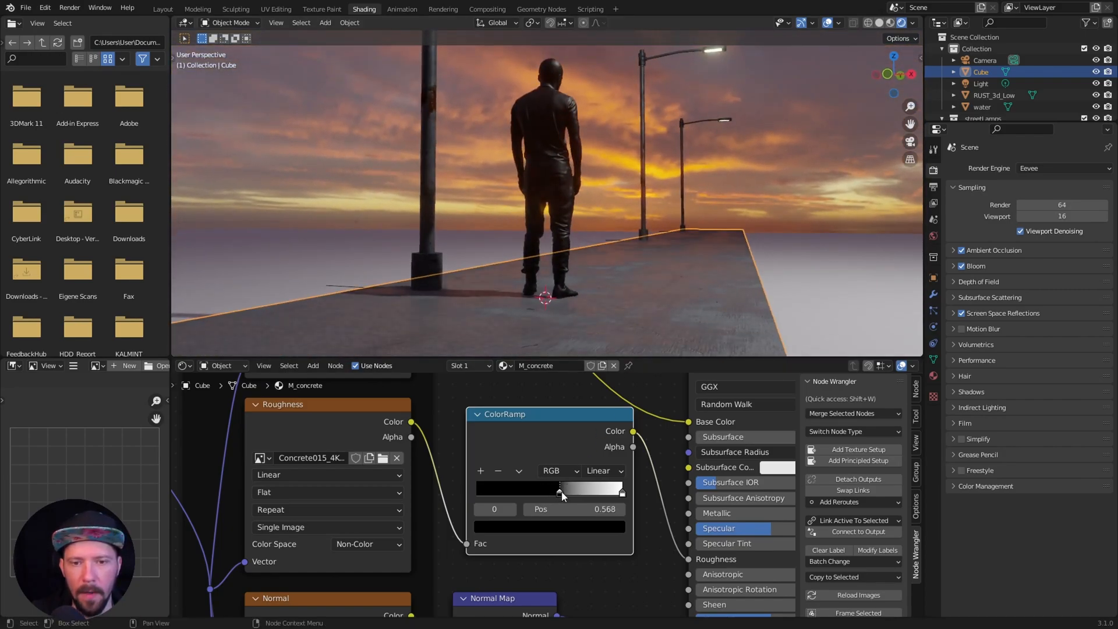
pyautogui.moveTo(561, 491); pyautogui.dragTo(548, 491)
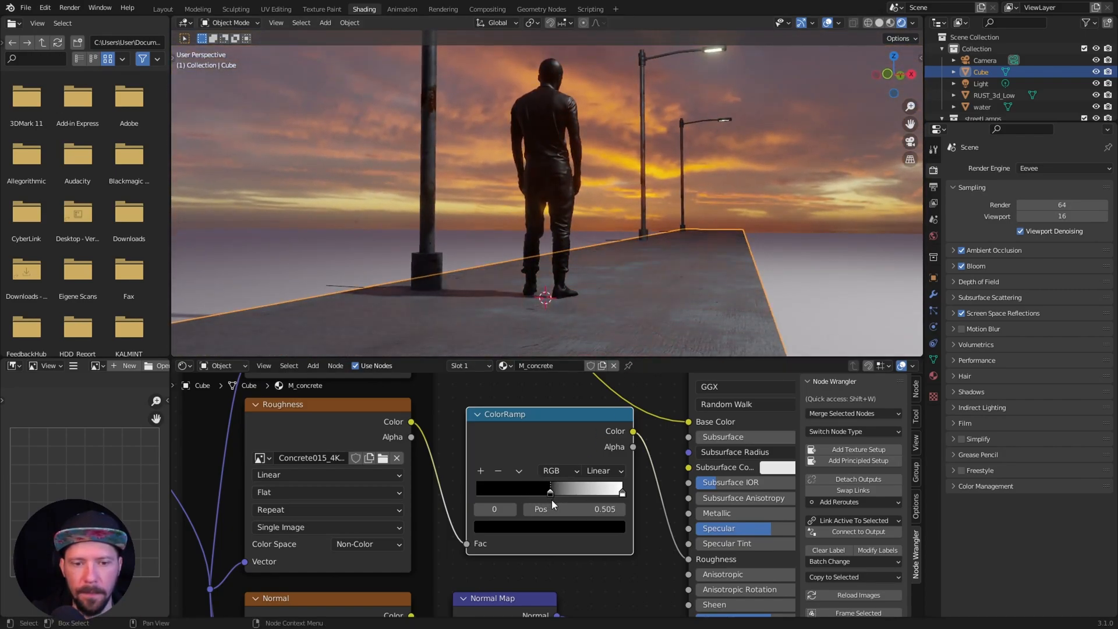
pyautogui.moveTo(550, 492); pyautogui.dragTo(547, 491)
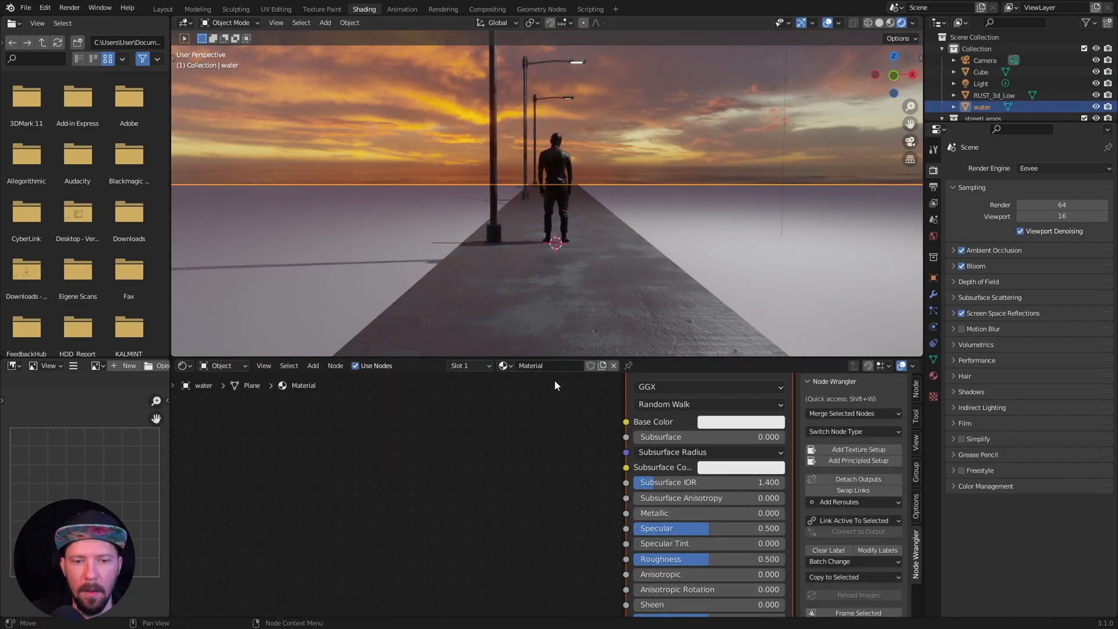
# Rename the water material M_water, set Base Color black and Roughness 0
pyautogui.doubleClick(547, 365)
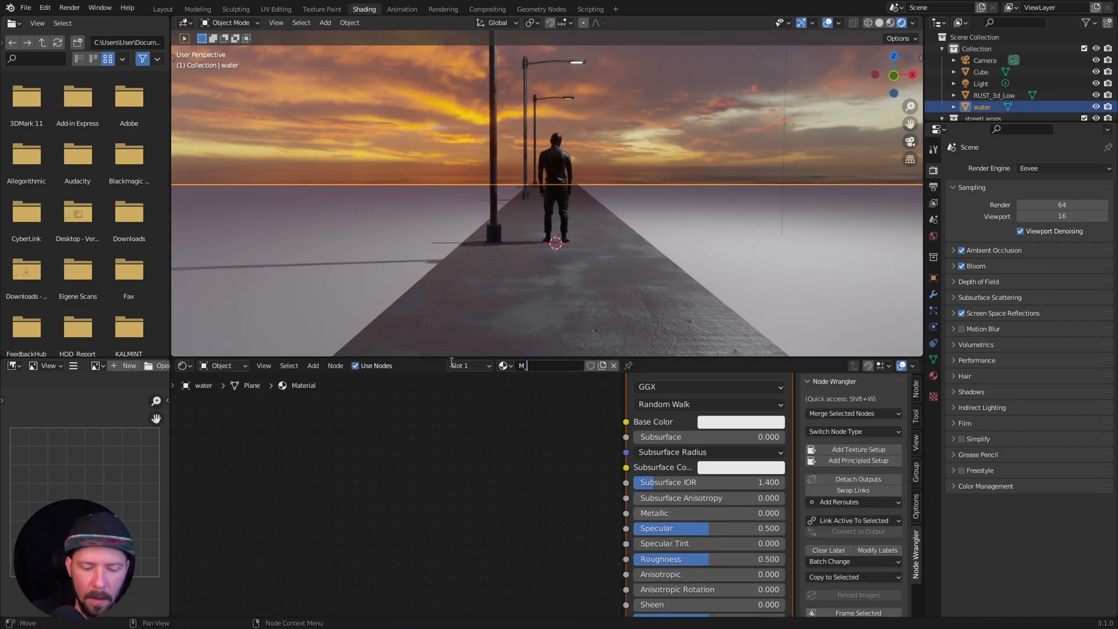
pyautogui.write('_water')
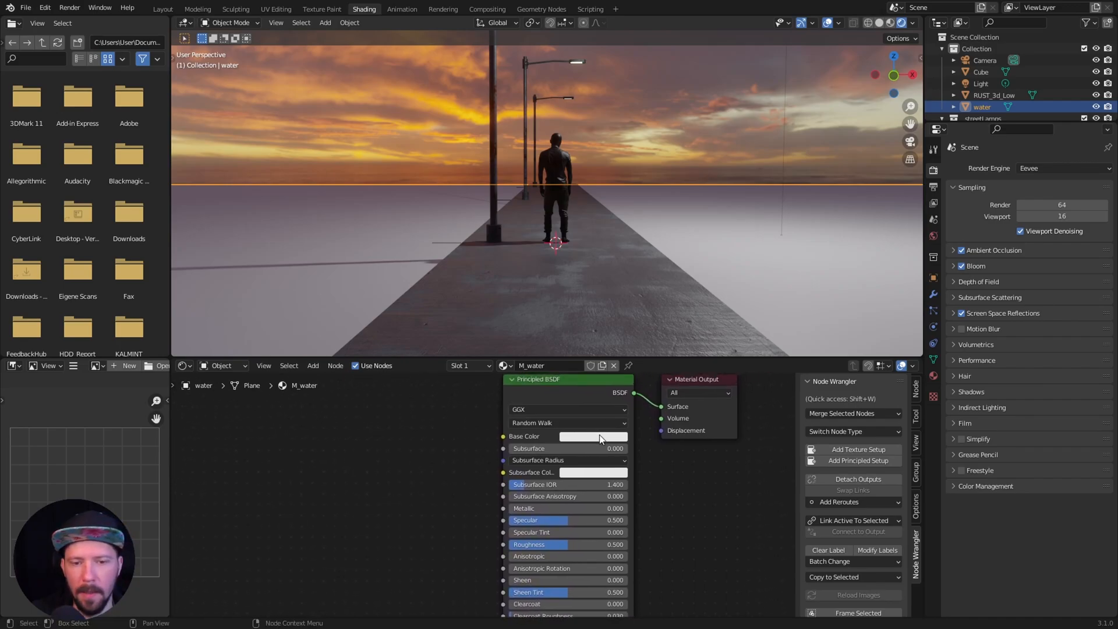
pyautogui.click(592, 436)
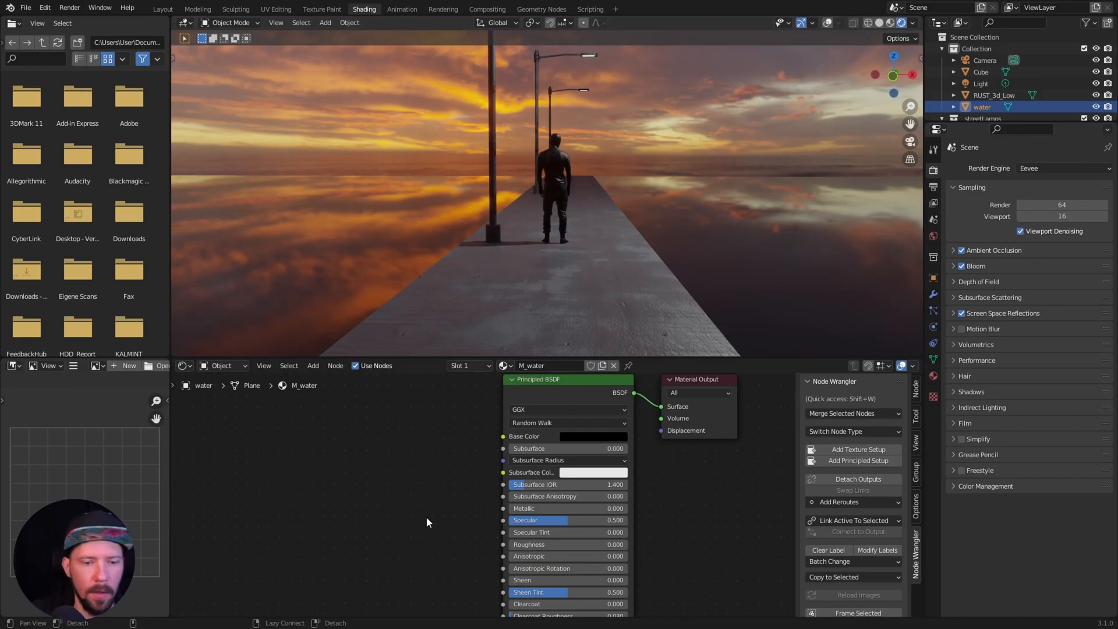
pyautogui.write('r')
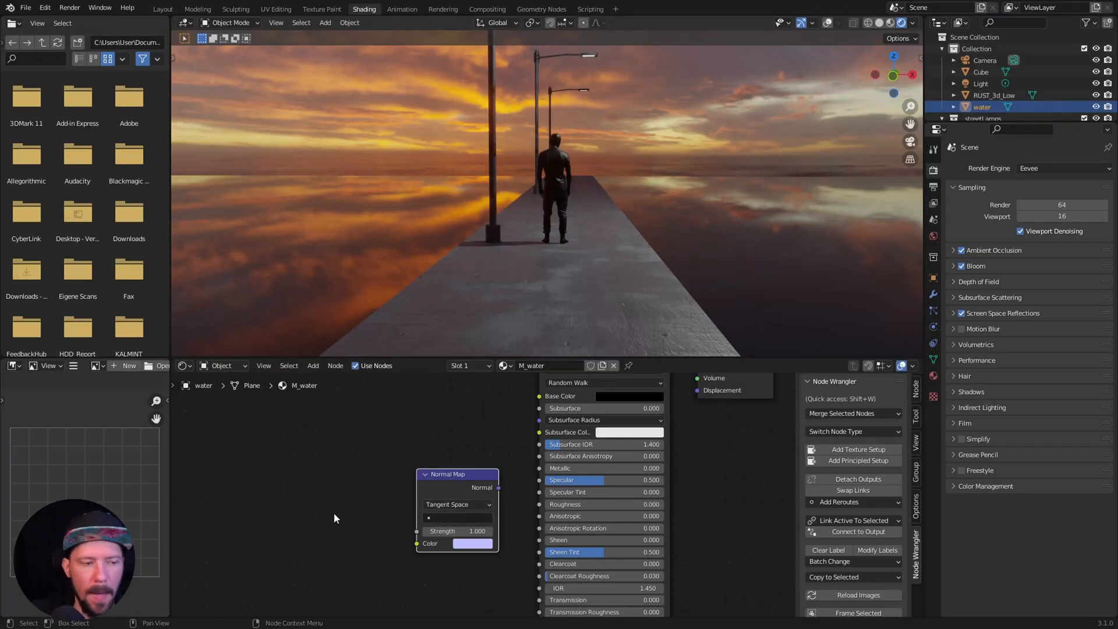
# Feed a Noise Texture's colour into the Normal Map to ripple the water surface
pyautogui.write('nosi')
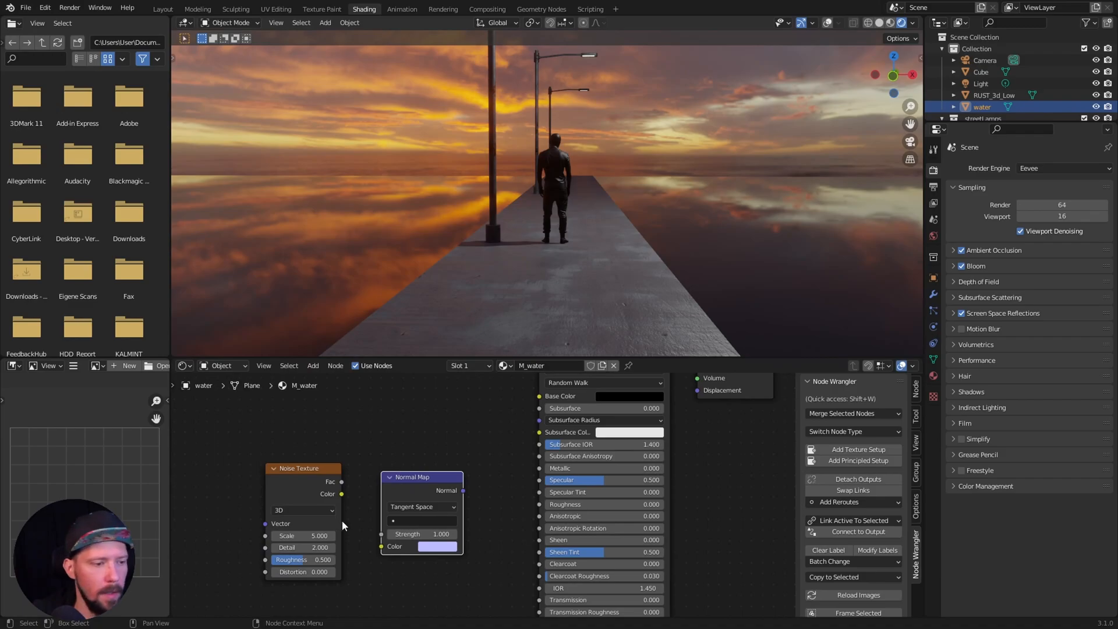
pyautogui.moveTo(342, 493); pyautogui.dragTo(382, 545)
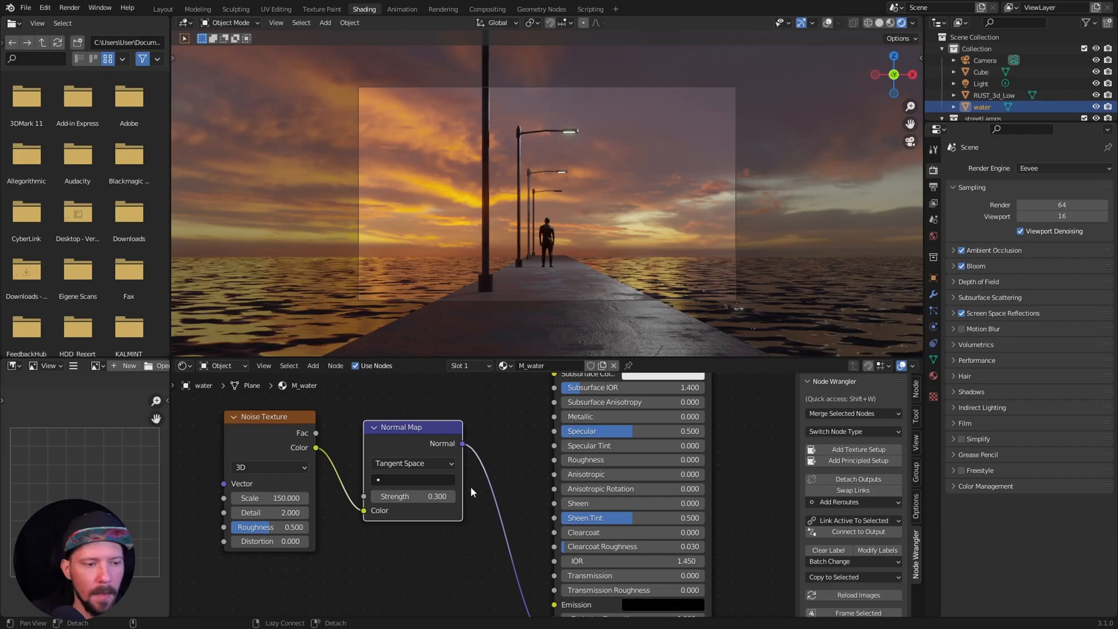
pyautogui.moveTo(635, 321)
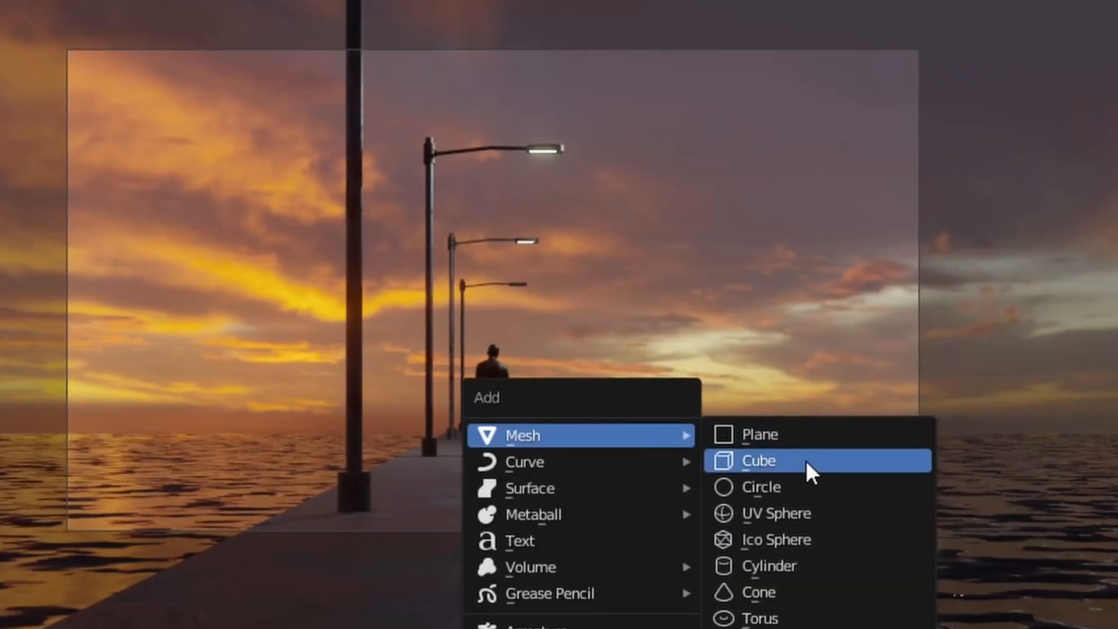
# Add a cube named fog, scaled 25 × 40 × 0.1 and moved 14 m back on Y
pyautogui.click(757, 459)
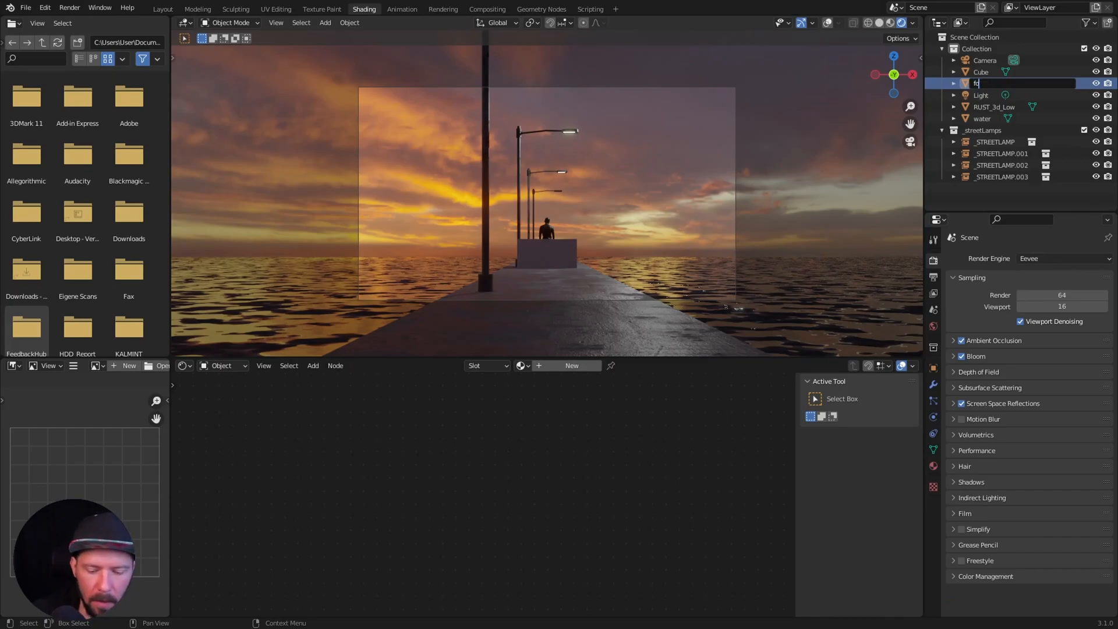
pyautogui.click(163, 8)
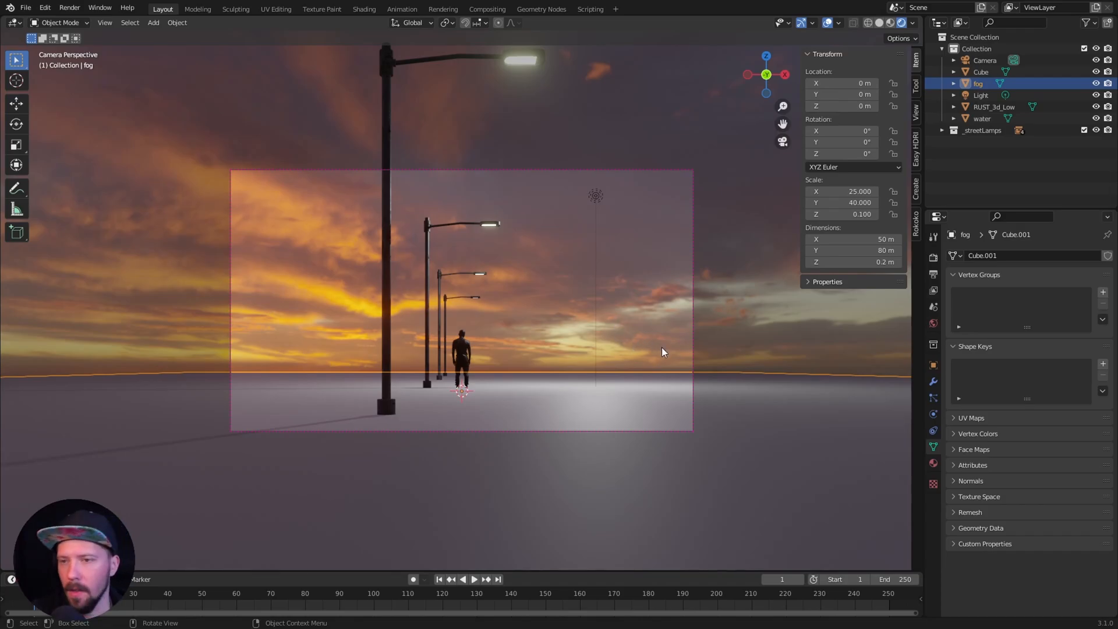
pyautogui.moveTo(874, 89)
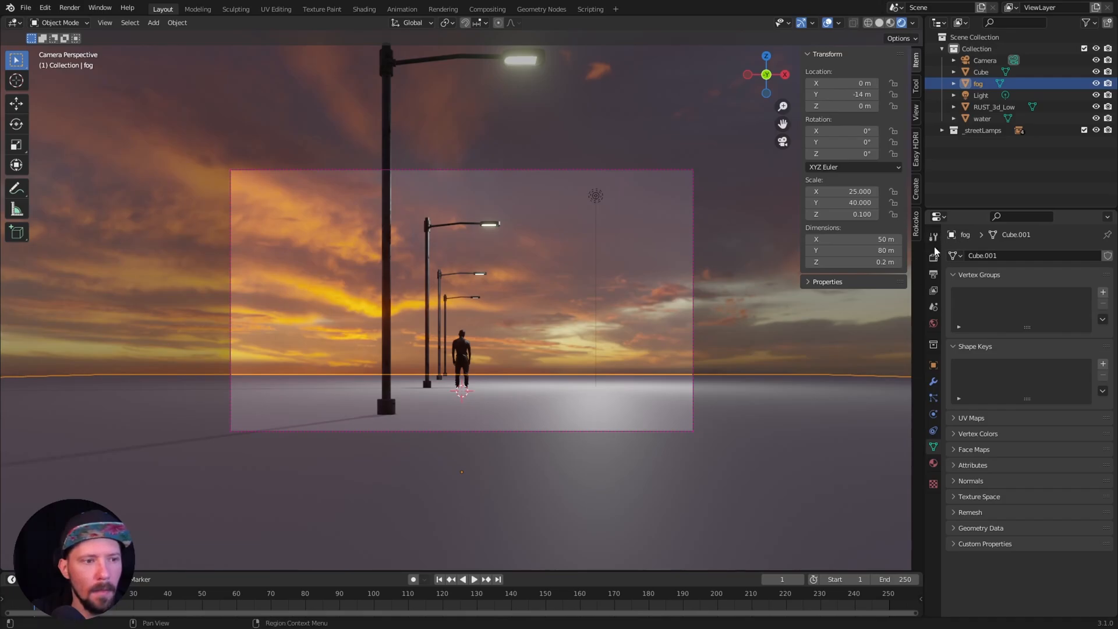
pyautogui.click(363, 10)
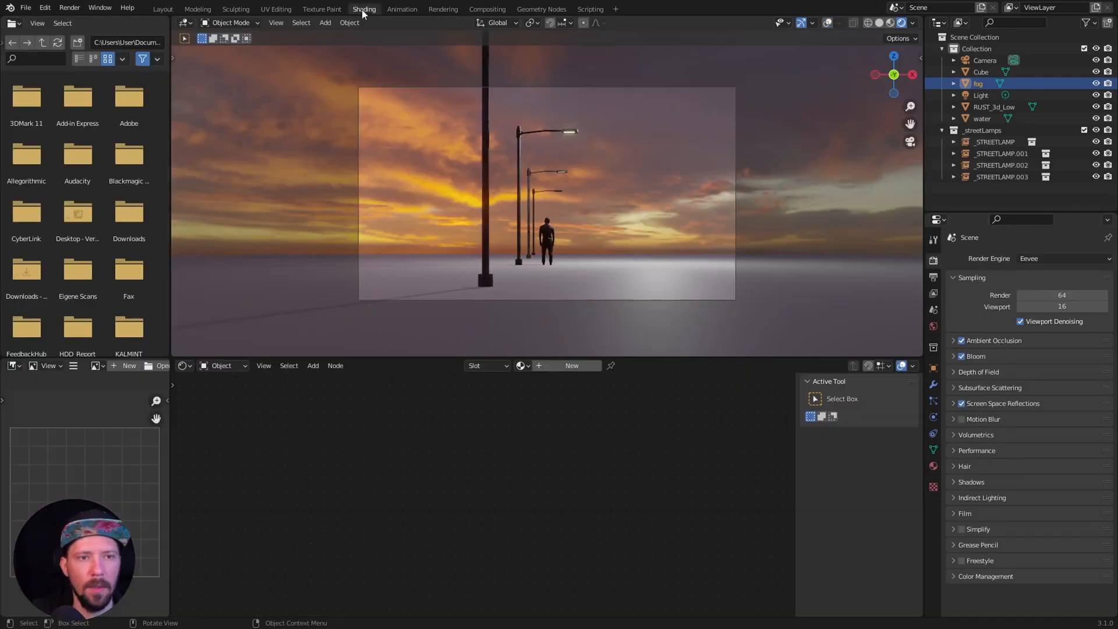
# Create material M_fog for the fog box and add a Volume Scatter shader
pyautogui.click(364, 8)
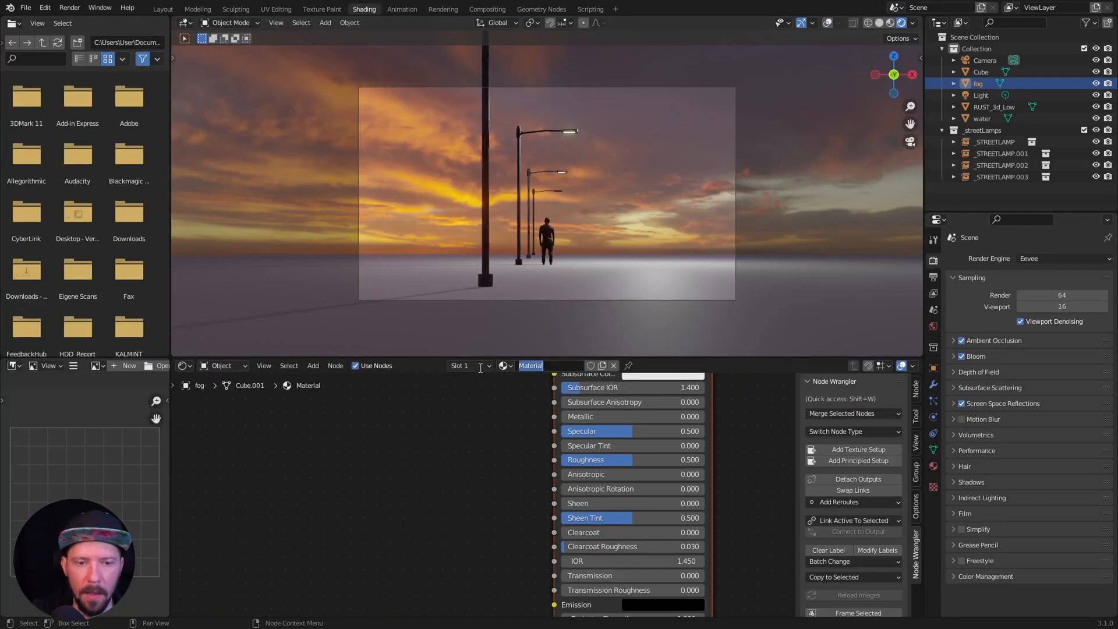
pyautogui.write('M_fog')
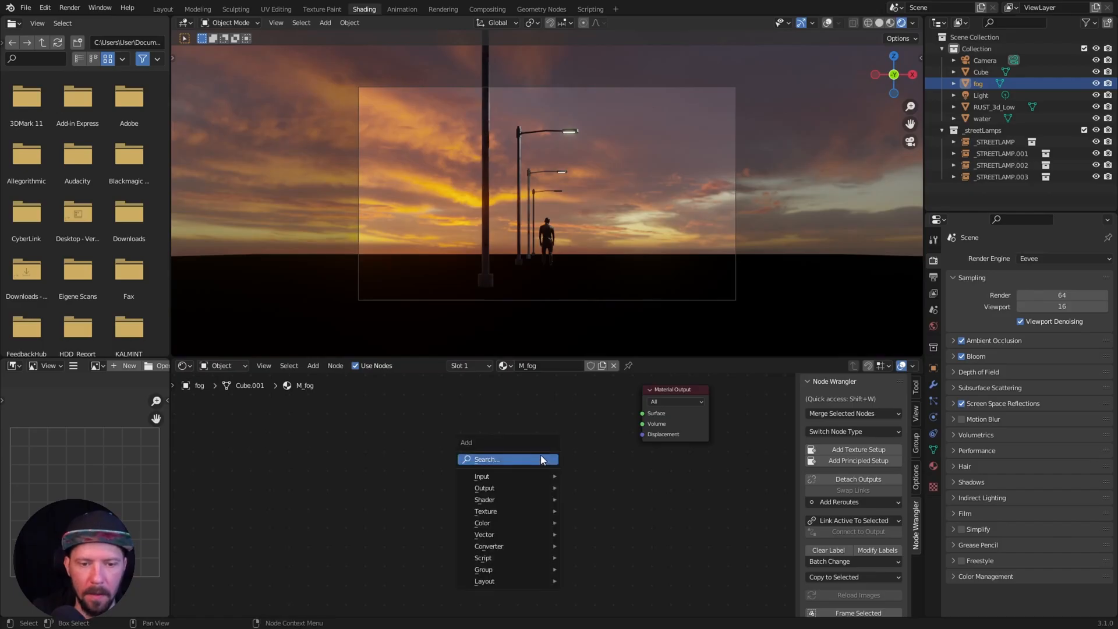
pyautogui.write('vo')
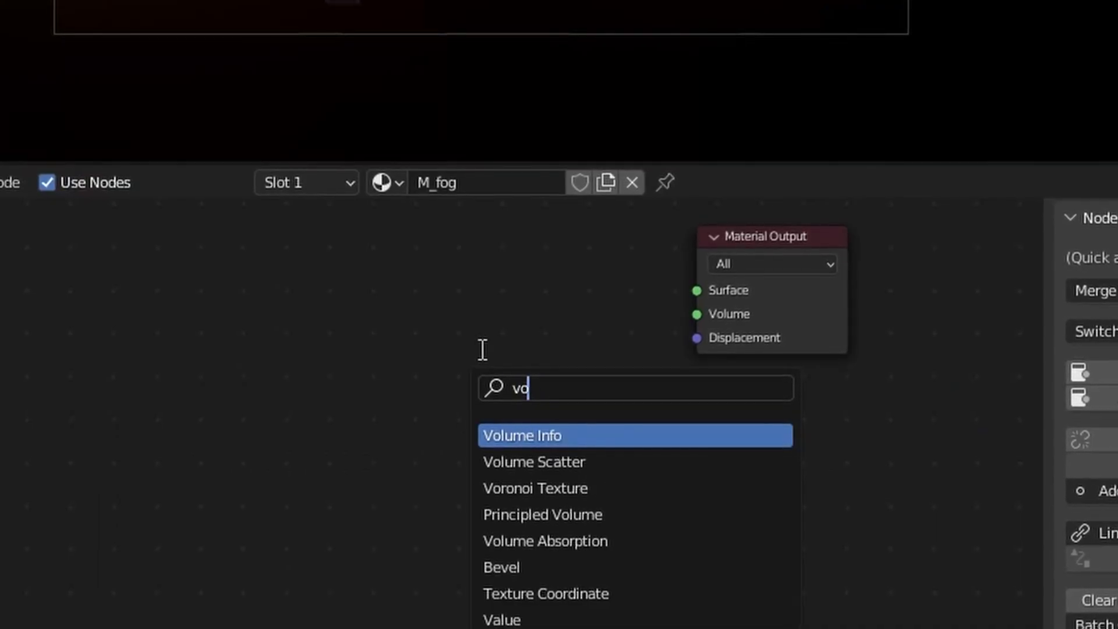
pyautogui.click(533, 461)
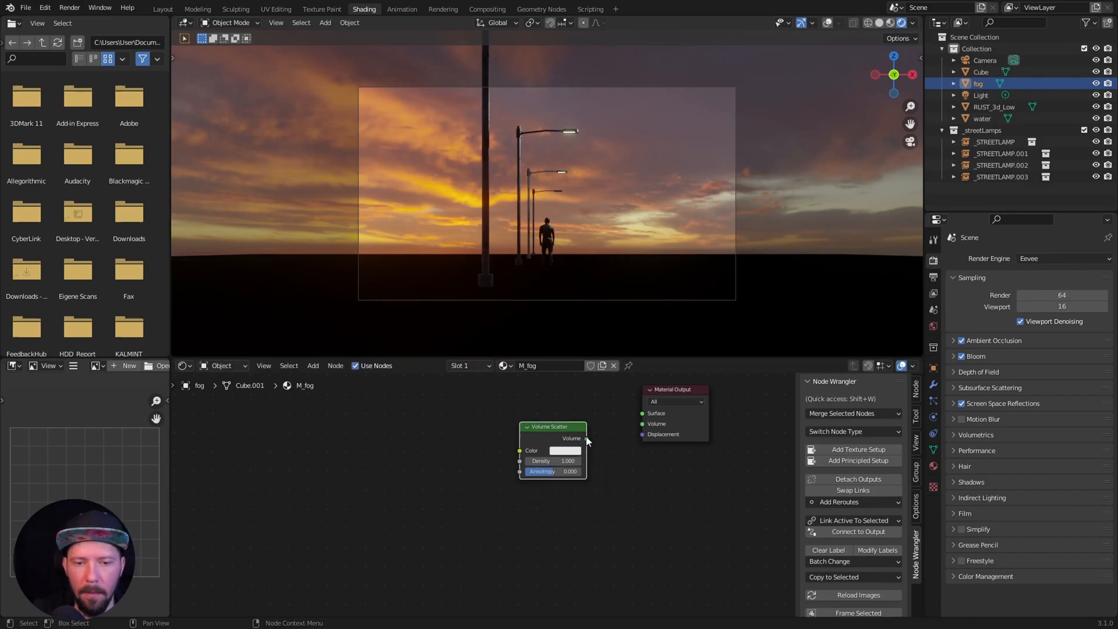
# Wire Volume Scatter to the output's Volume with density 0.4 and anisotropy 0.9
pyautogui.moveTo(587, 438); pyautogui.dragTo(643, 424)
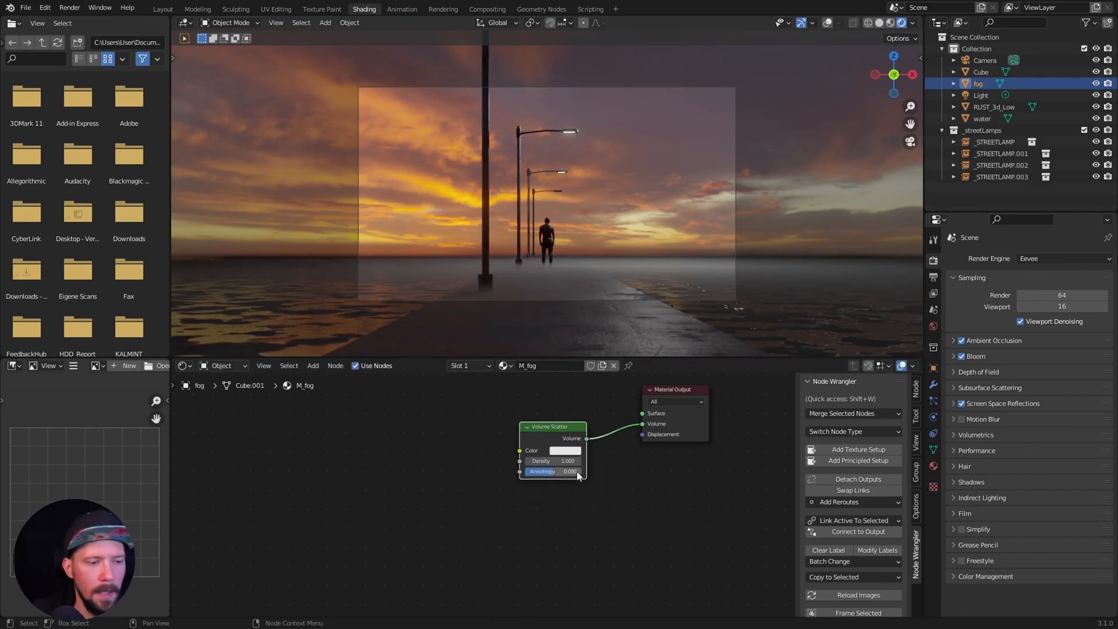
pyautogui.click(566, 449)
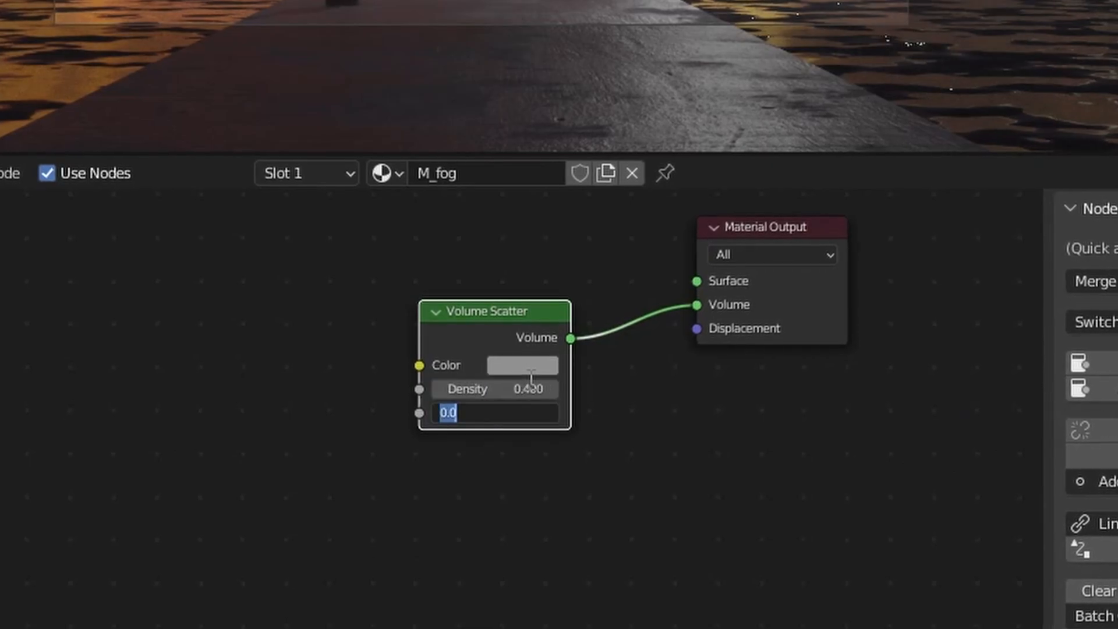
pyautogui.write('.900')
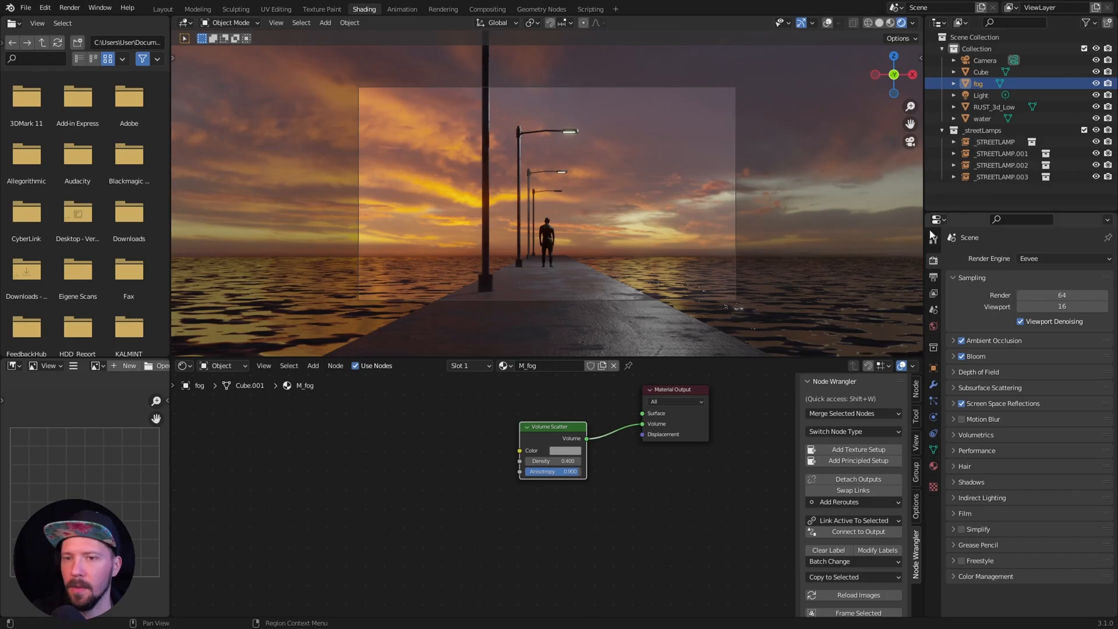
pyautogui.click(994, 141)
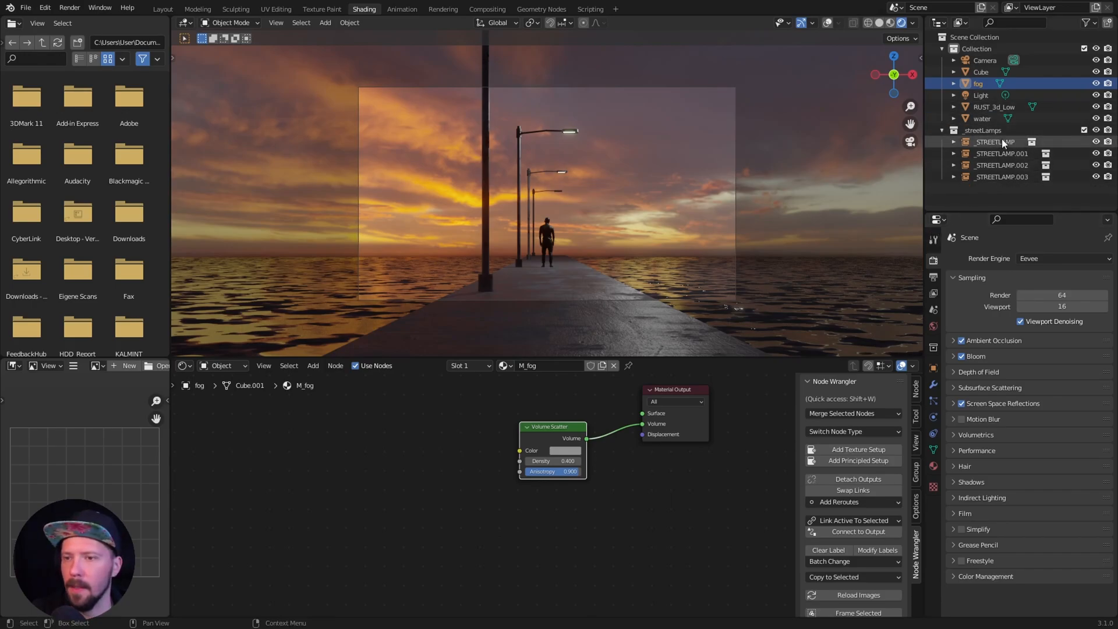
# Make the light an orange Sun, strength 1, rotated X -85°, Y 11°, Z 3° for long pier shadows
pyautogui.click(980, 94)
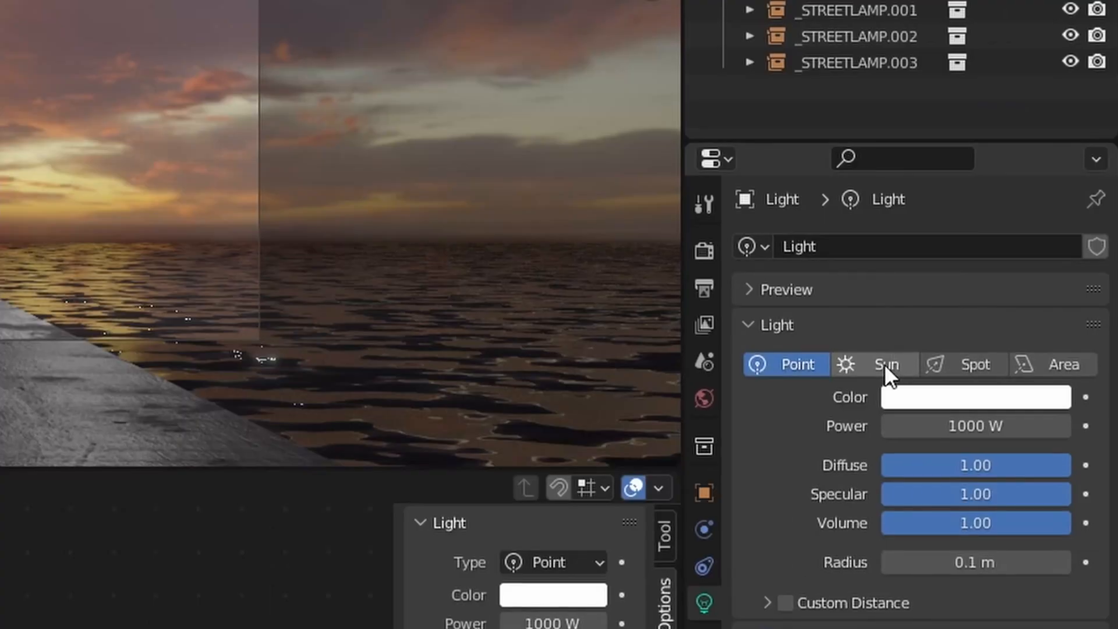
pyautogui.click(886, 364)
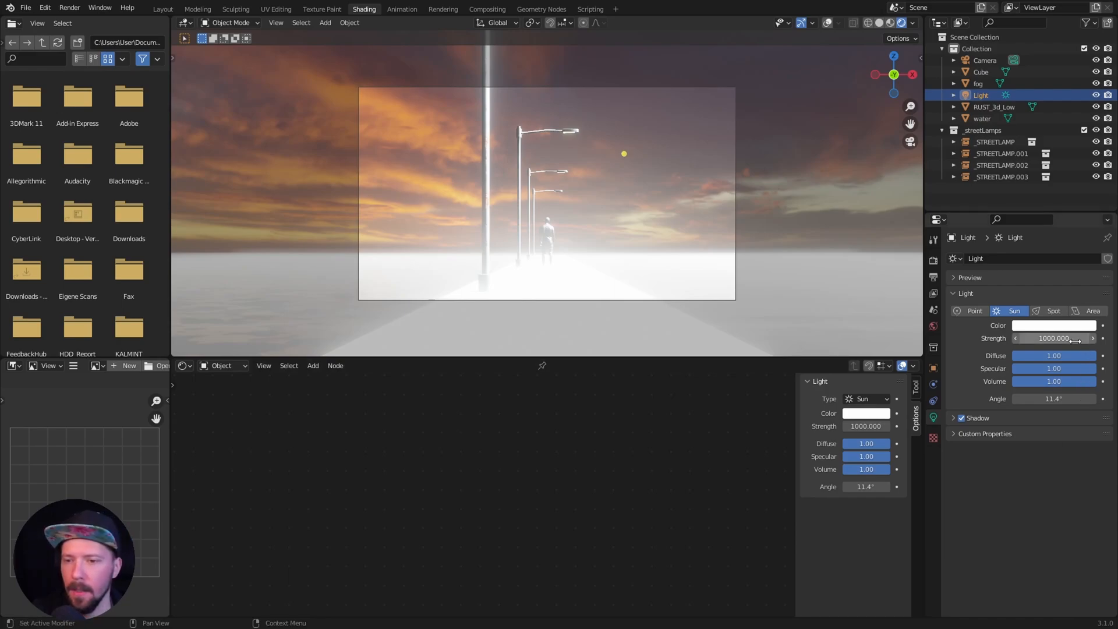
pyautogui.click(1054, 324)
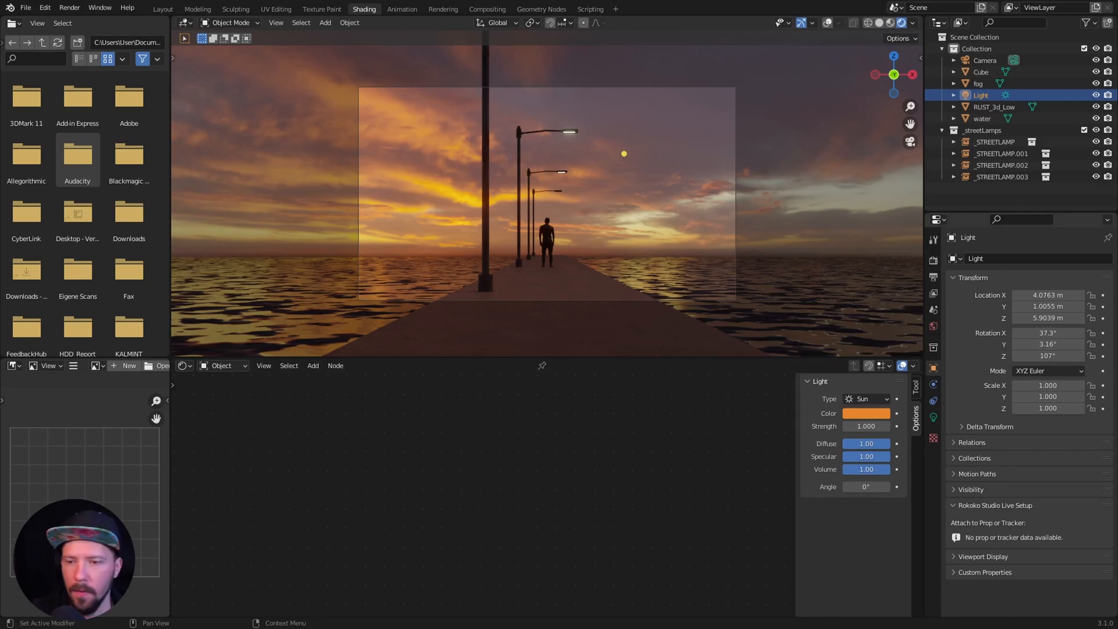
pyautogui.click(1048, 333)
pyautogui.write('-85')
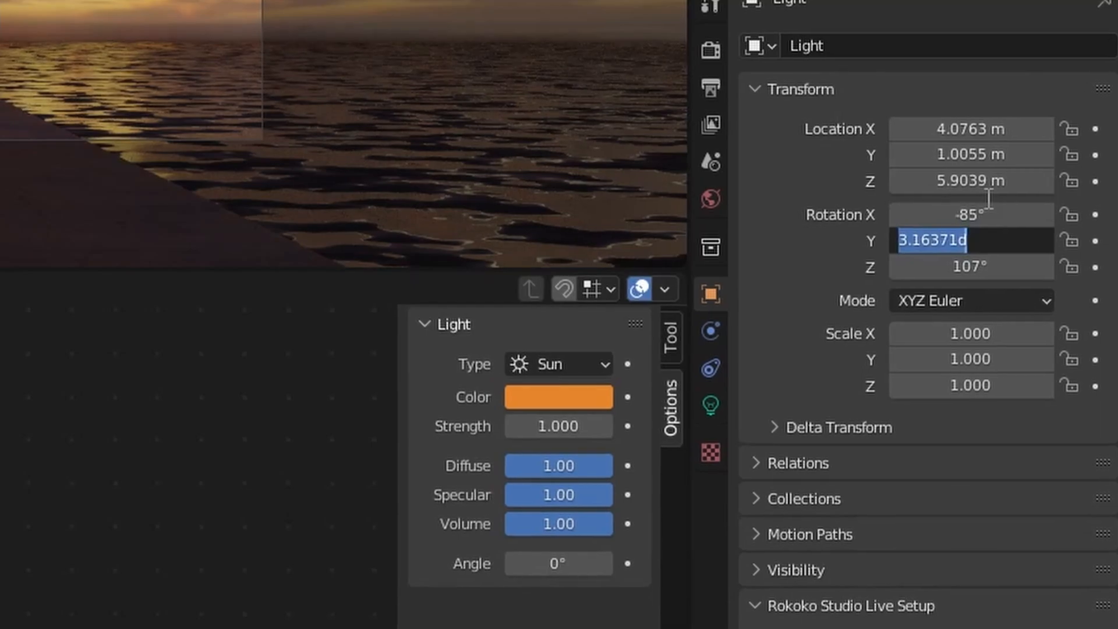
pyautogui.write('11°')
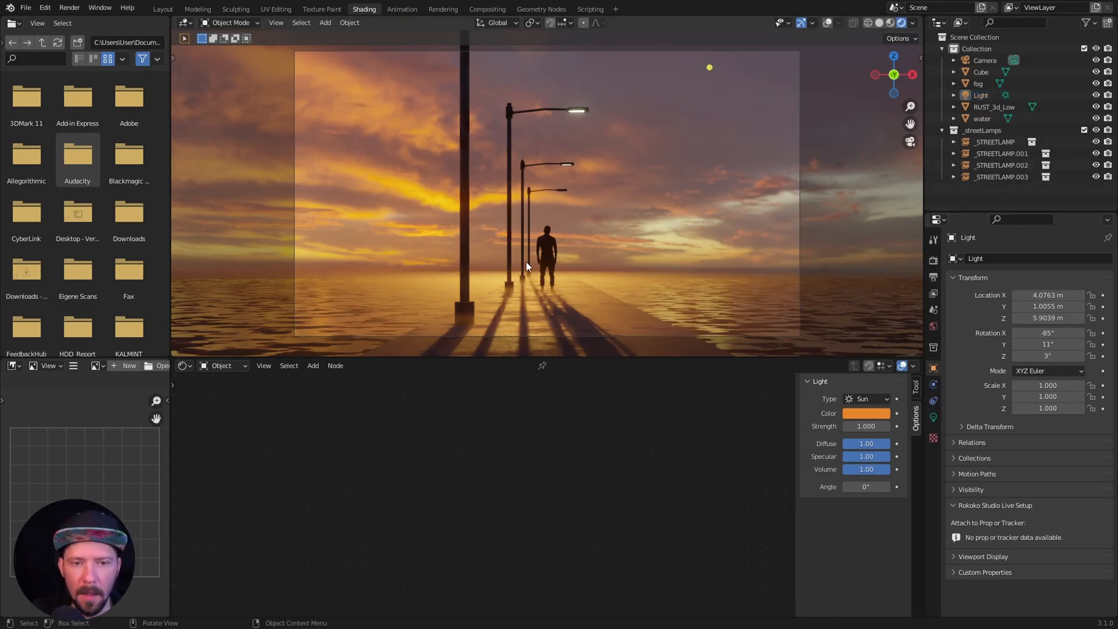
pyautogui.moveTo(547, 208)
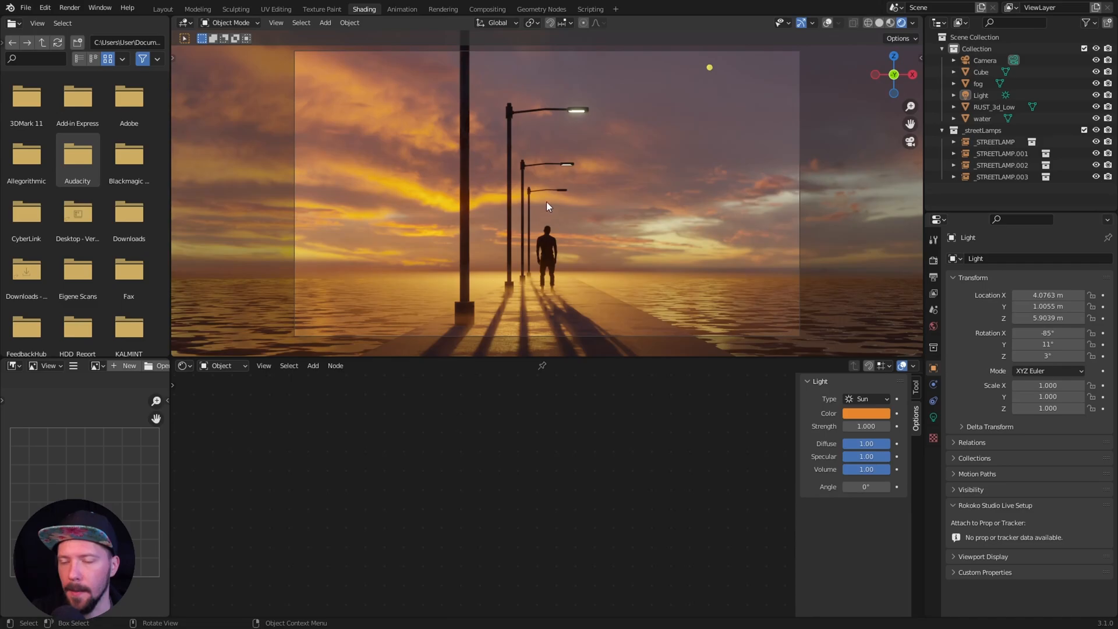
pyautogui.moveTo(523, 233)
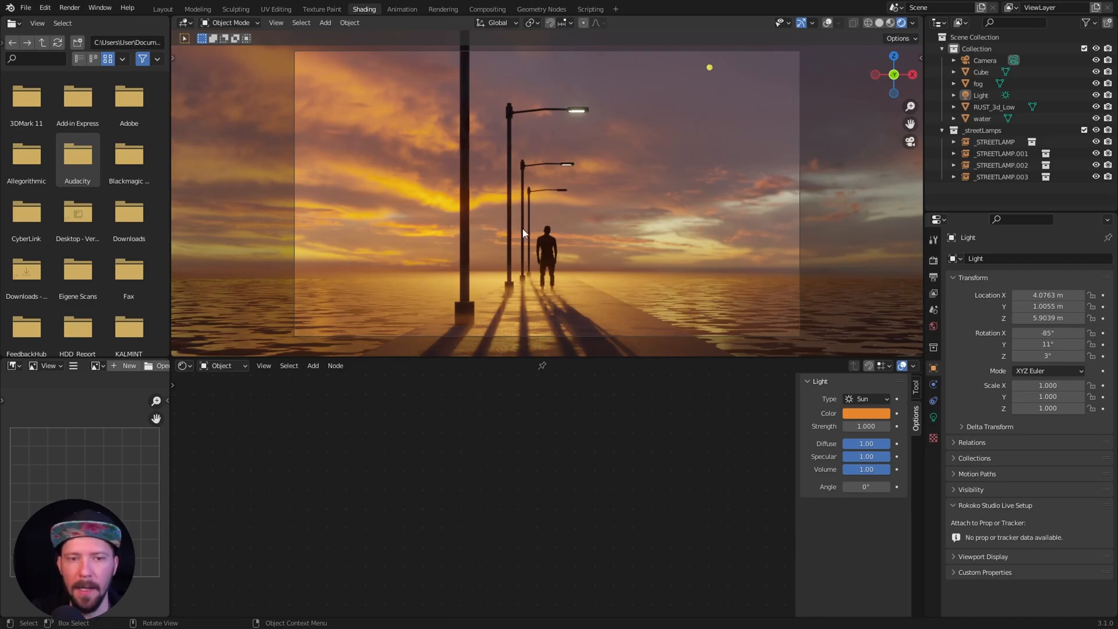
pyautogui.moveTo(543, 246)
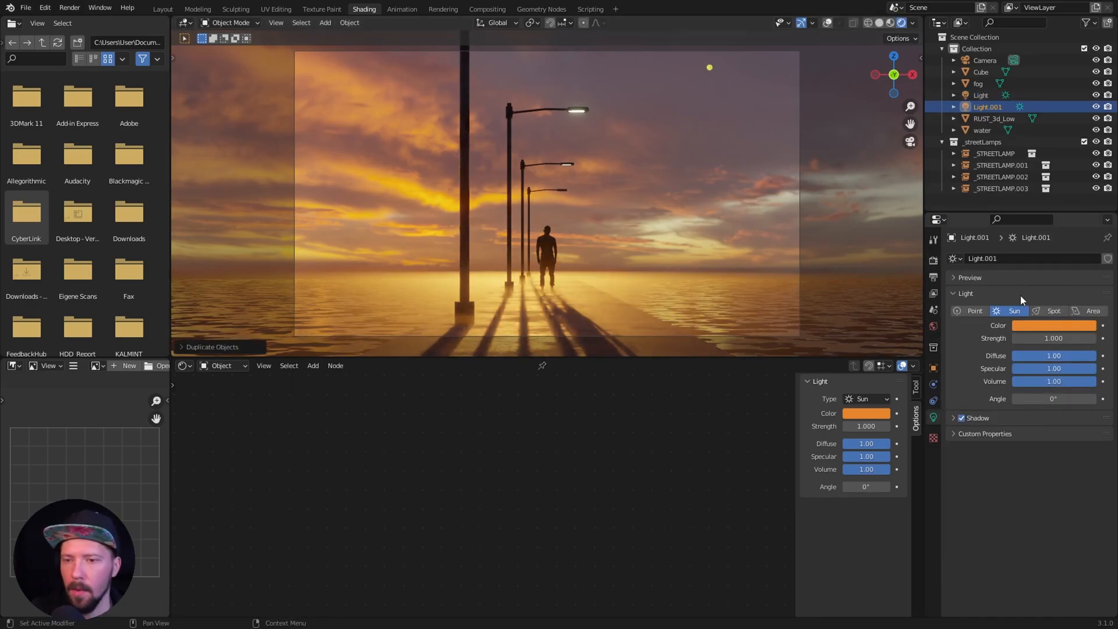
# Turn the duplicated light into a 50000 W point light with zero volume, shadowless, placed down the pier
pyautogui.click(973, 310)
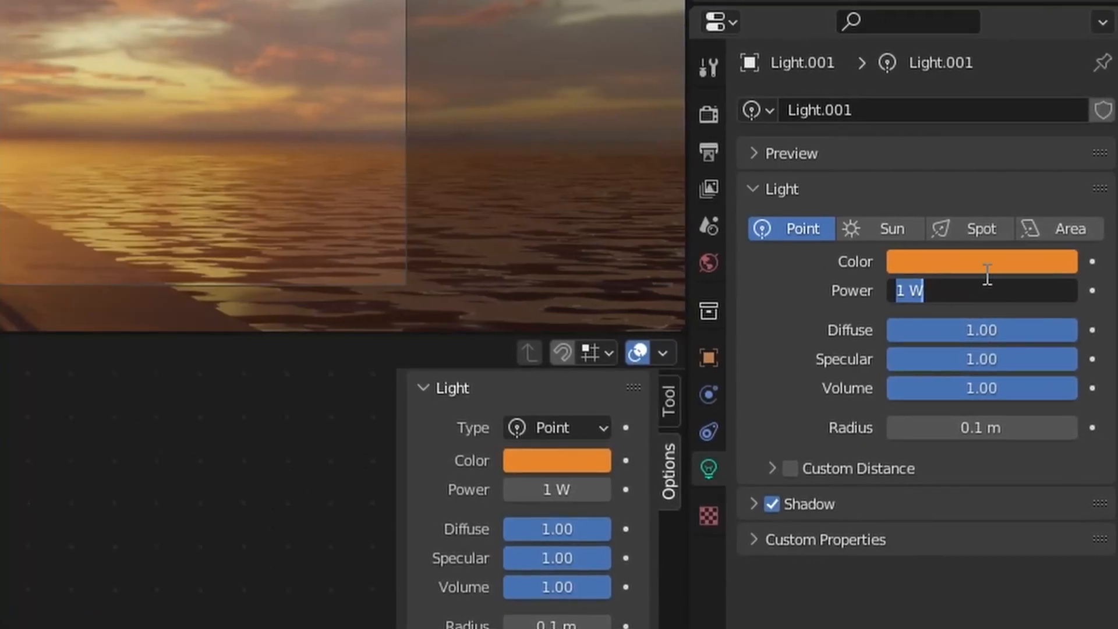
pyautogui.write('50000')
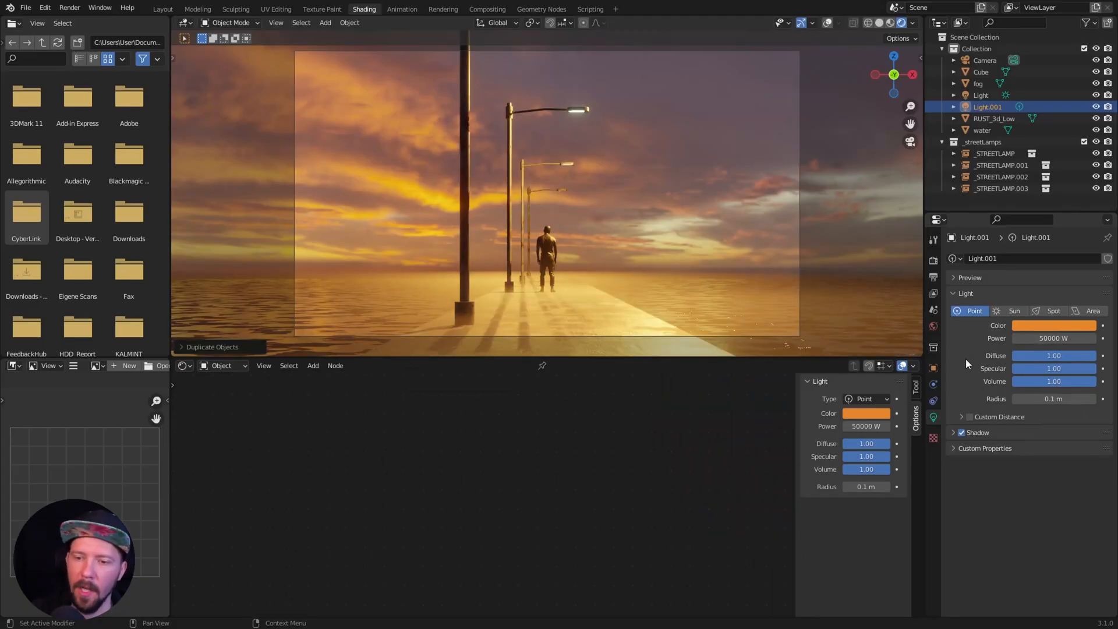
pyautogui.moveTo(1054, 381); pyautogui.dragTo(984, 381)
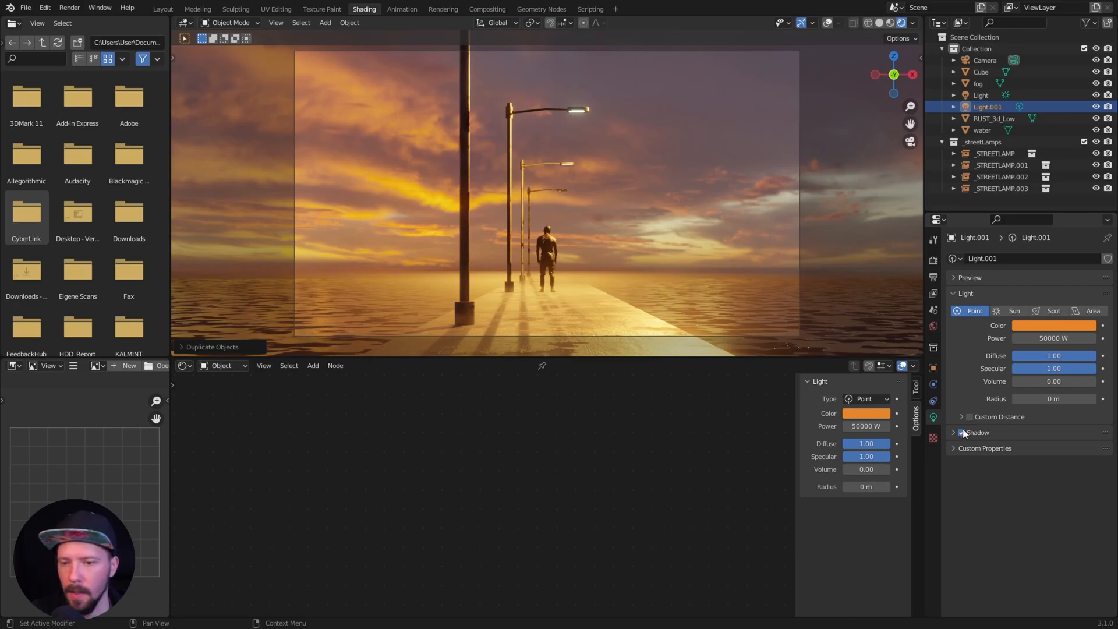
pyautogui.moveTo(961, 432)
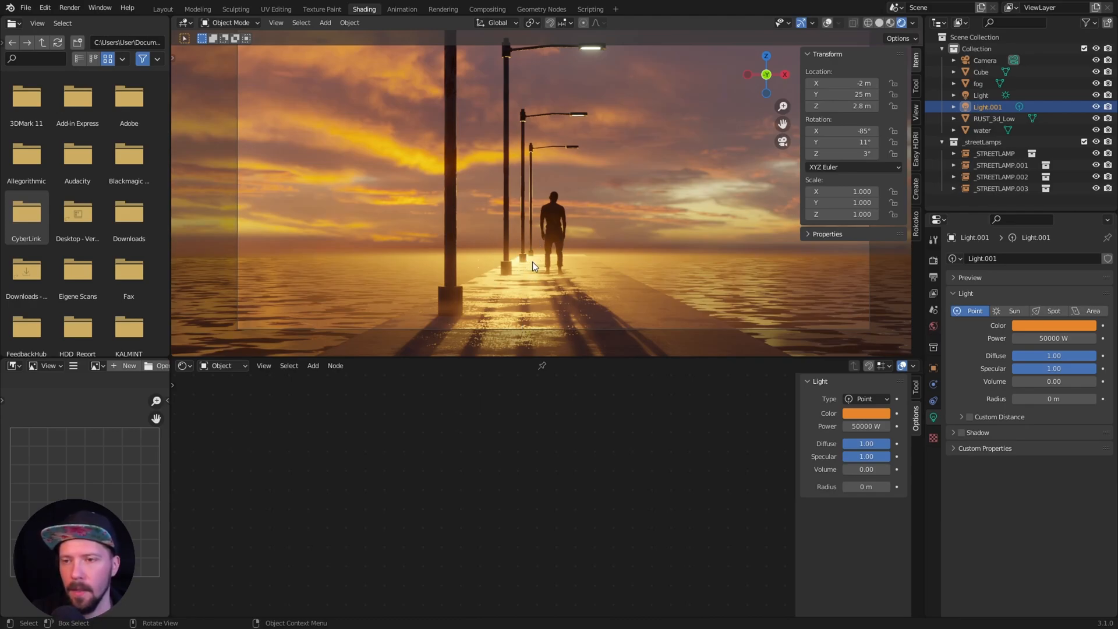
pyautogui.moveTo(574, 269)
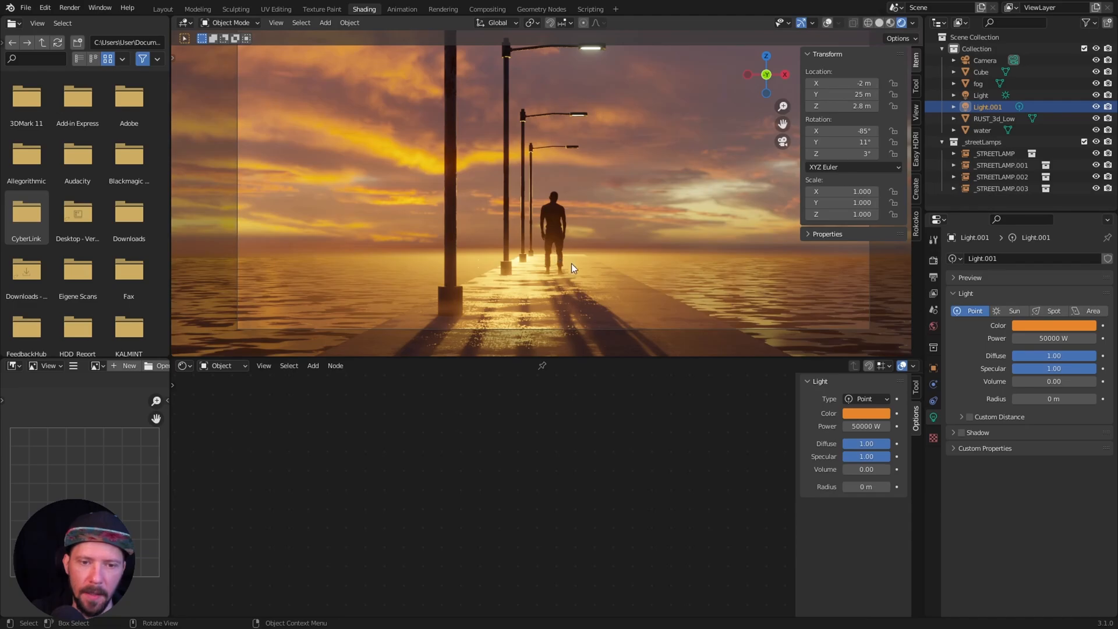
pyautogui.click(978, 84)
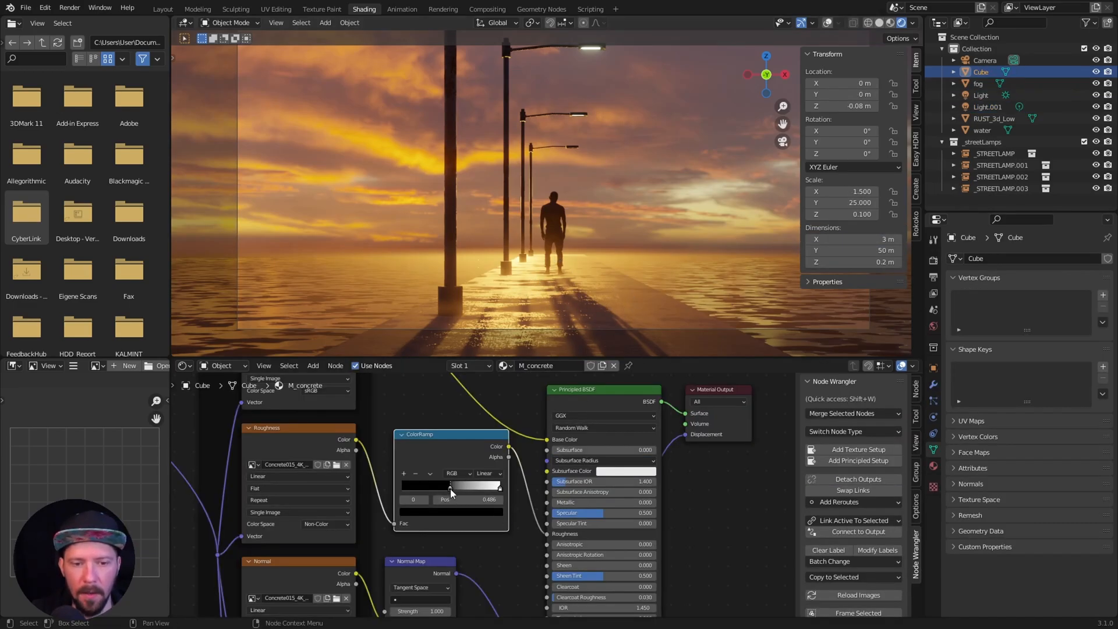
# Nudge the concrete ColorRamp's white stop to about 0.495 to retune its contrast
pyautogui.moveTo(449, 486); pyautogui.dragTo(453, 486)
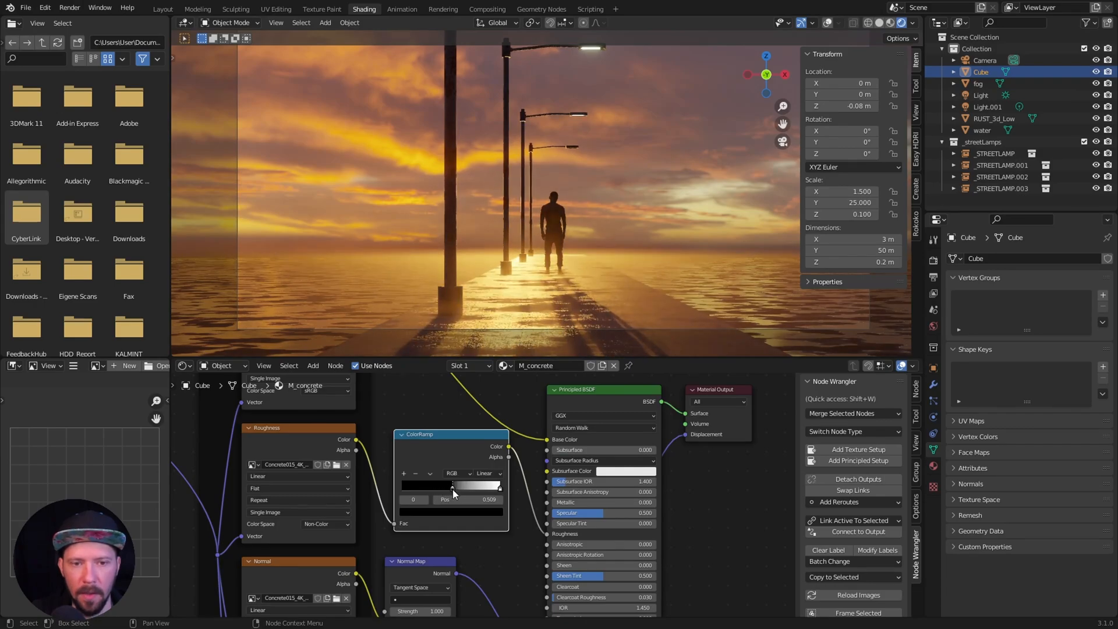
pyautogui.moveTo(452, 487); pyautogui.dragTo(444, 487)
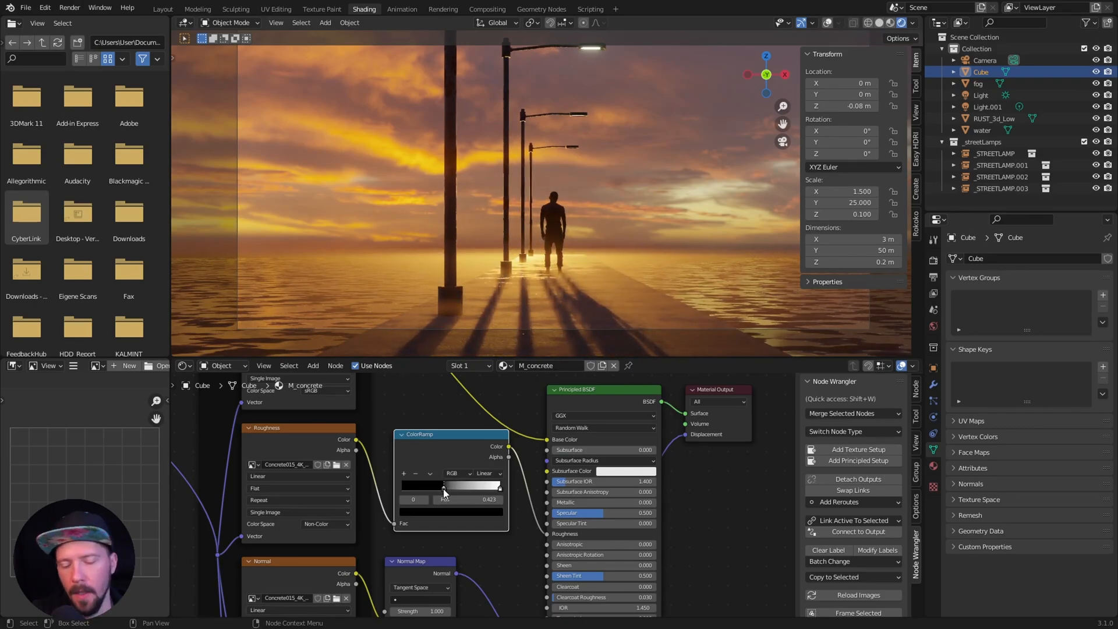
pyautogui.moveTo(443, 487); pyautogui.dragTo(451, 486)
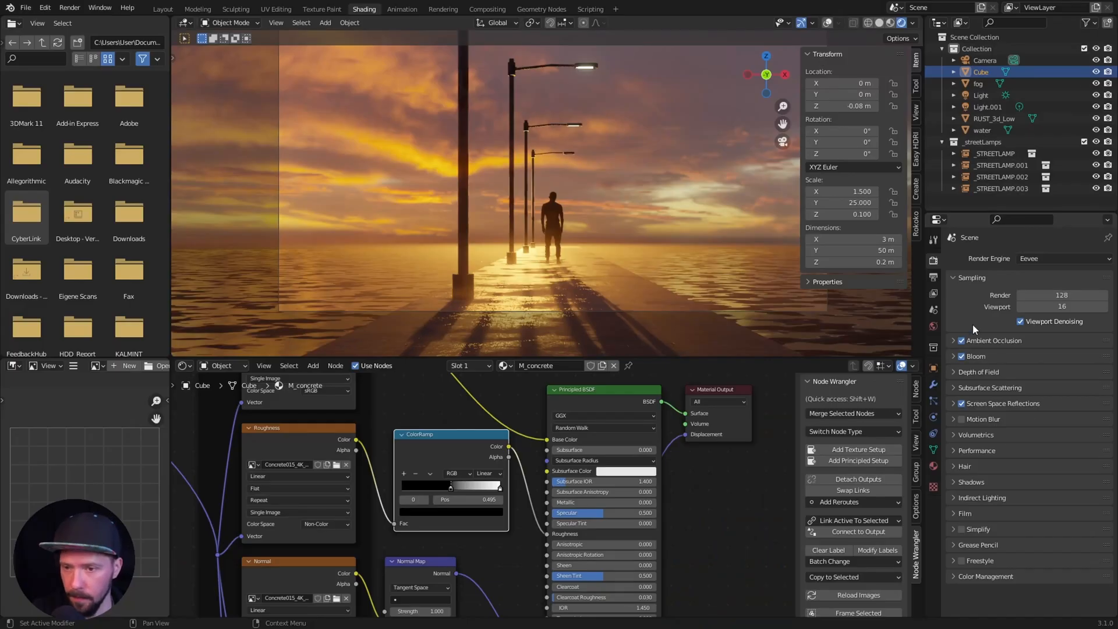
# Set render samples to 128 and the colour-management look to High Contrast
pyautogui.scroll(-3)
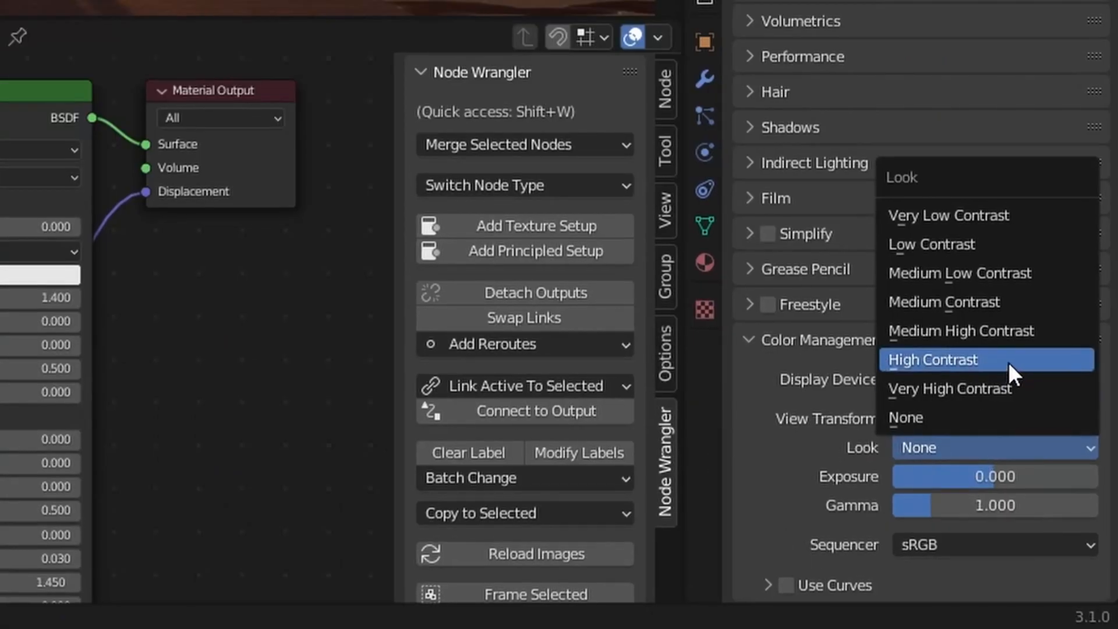
pyautogui.click(931, 359)
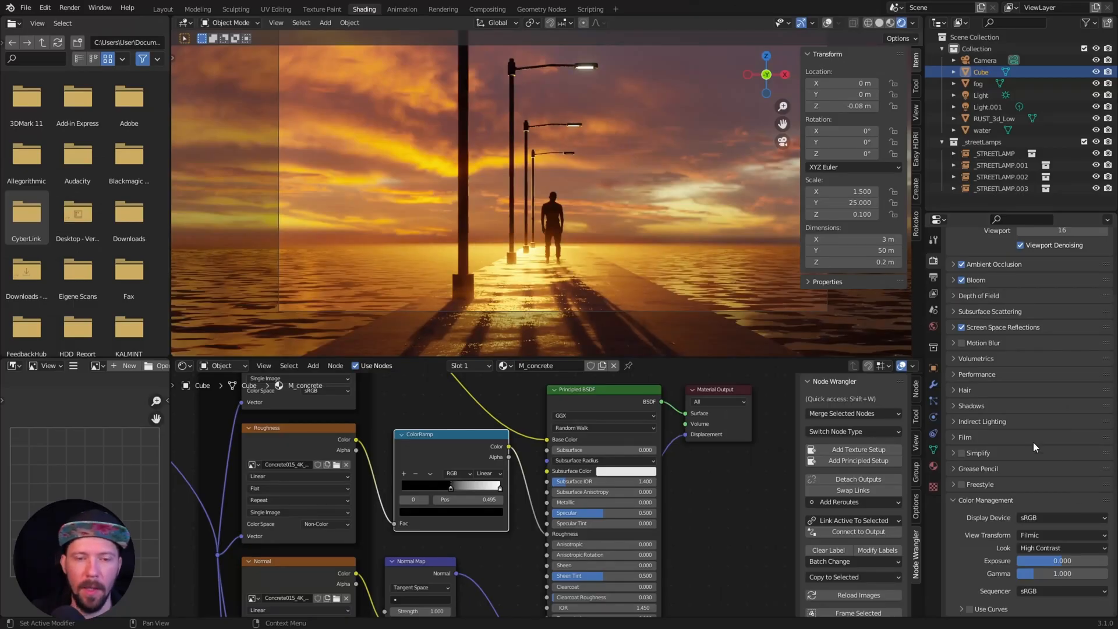